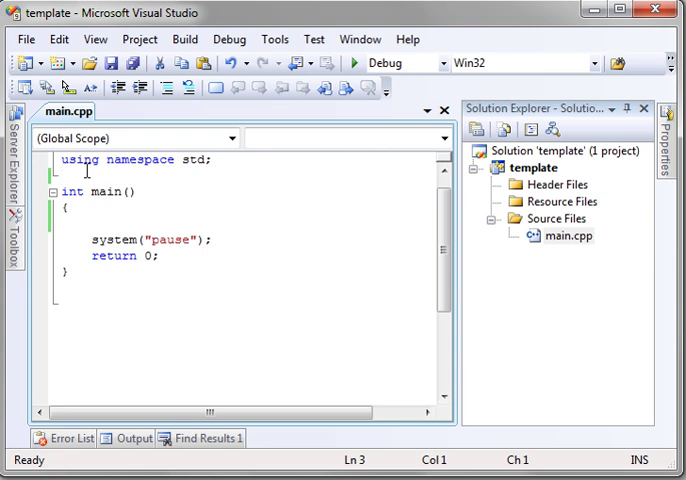
pyautogui.moveTo(168, 240)
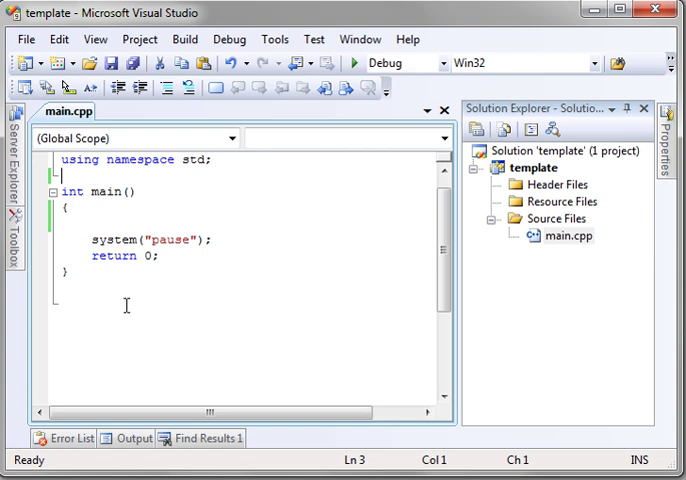
# - Start a new line in the empty space below main for a new function
pyautogui.click(130, 290)
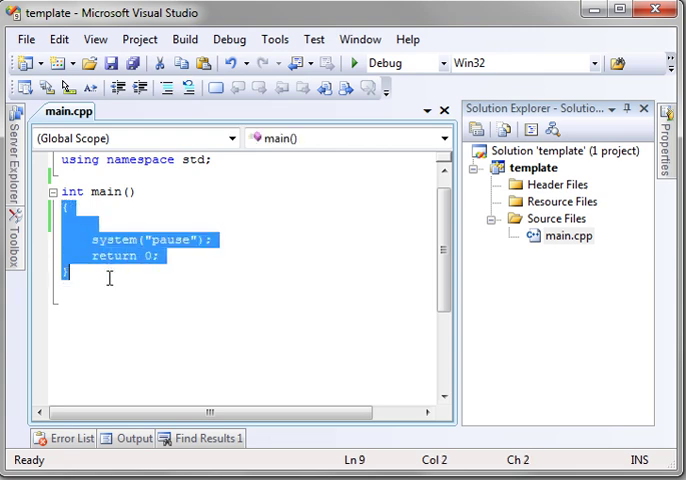
pyautogui.moveTo(104, 228)
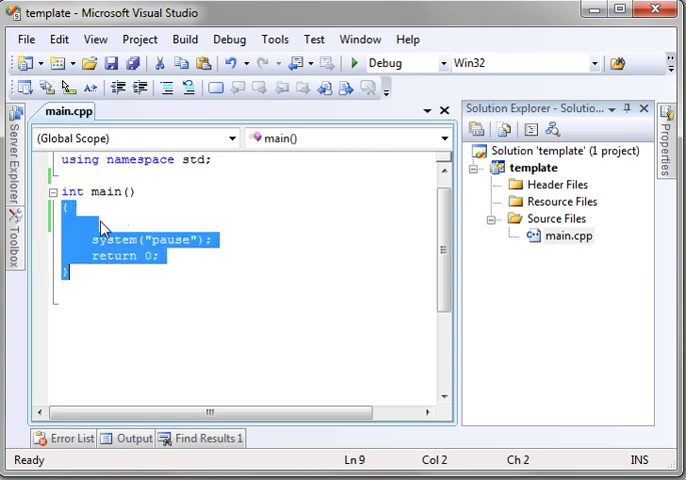
pyautogui.click(100, 192)
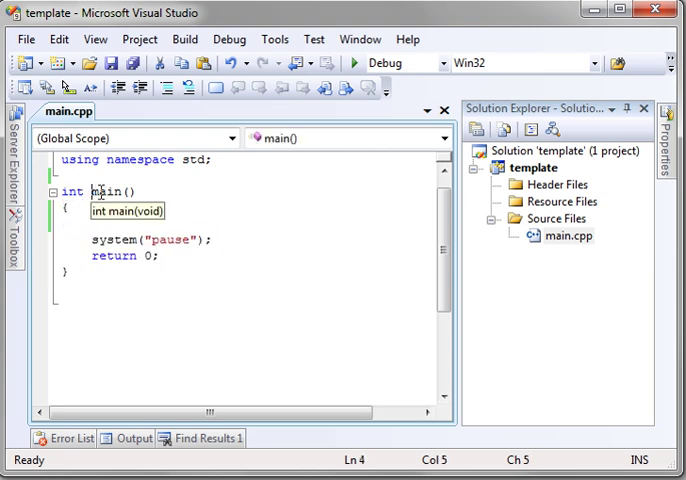
pyautogui.doubleClick(104, 192)
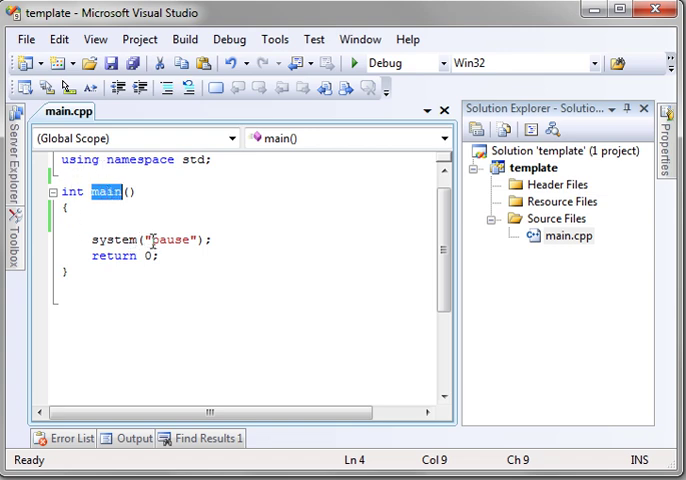
pyautogui.moveTo(112, 272)
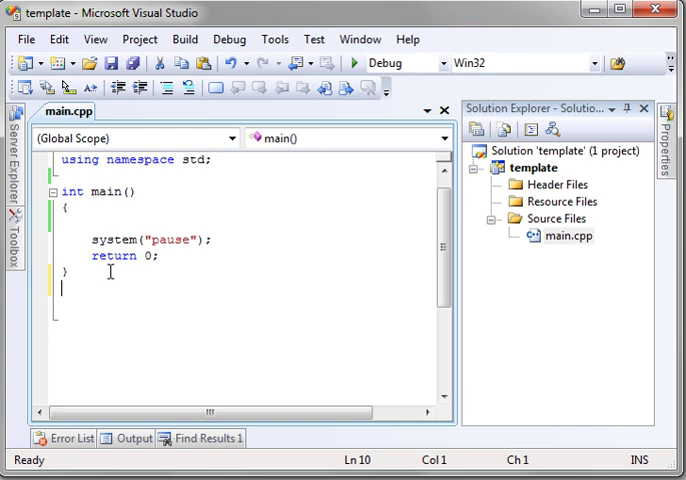
pyautogui.press('enter')
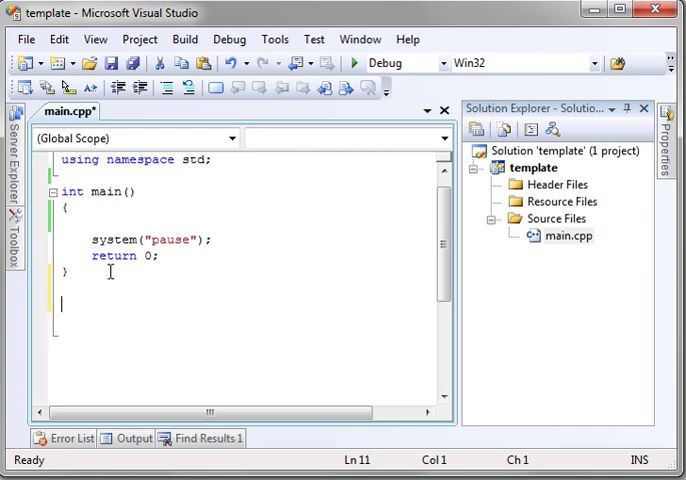
# - Write an int GetAge() function that returns 36
pyautogui.write('int')
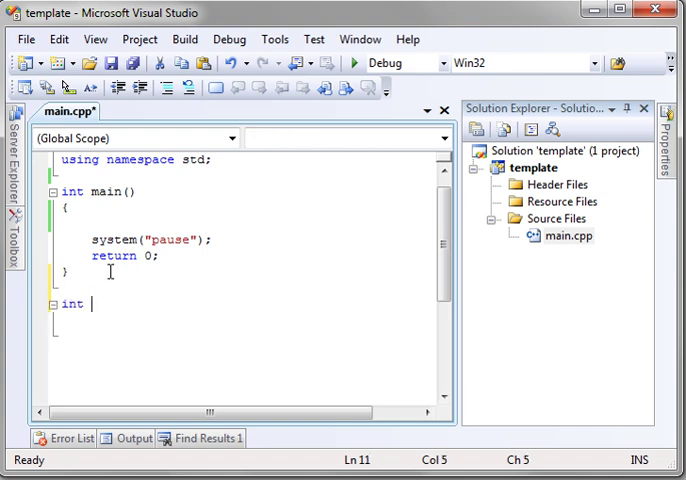
pyautogui.write('Get')
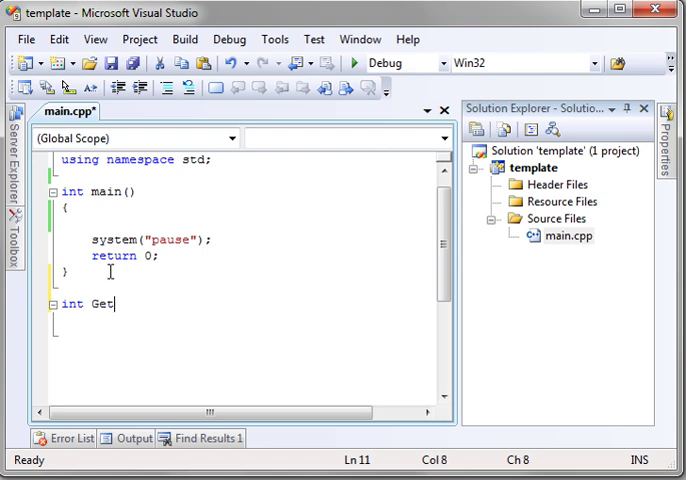
pyautogui.write('Age (')
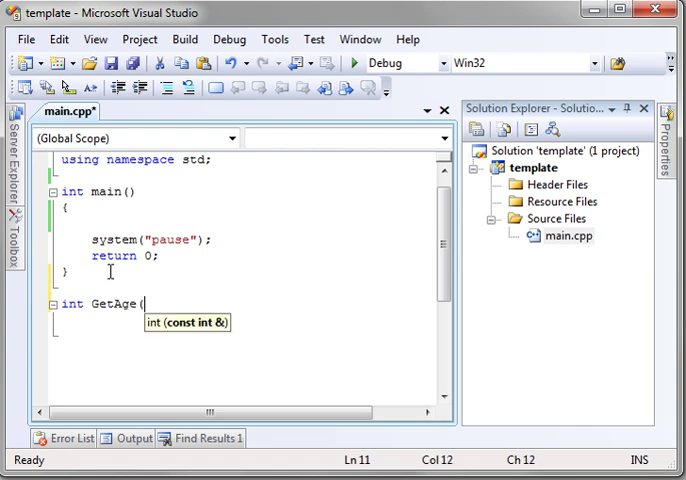
pyautogui.write(')')
pyautogui.write('{')
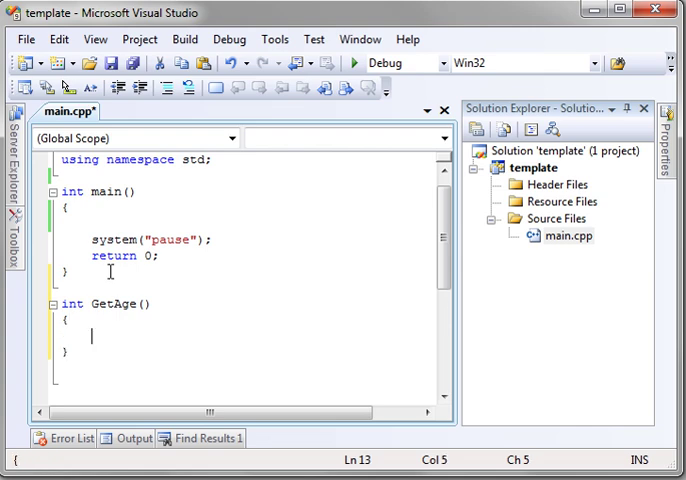
pyautogui.write('return')
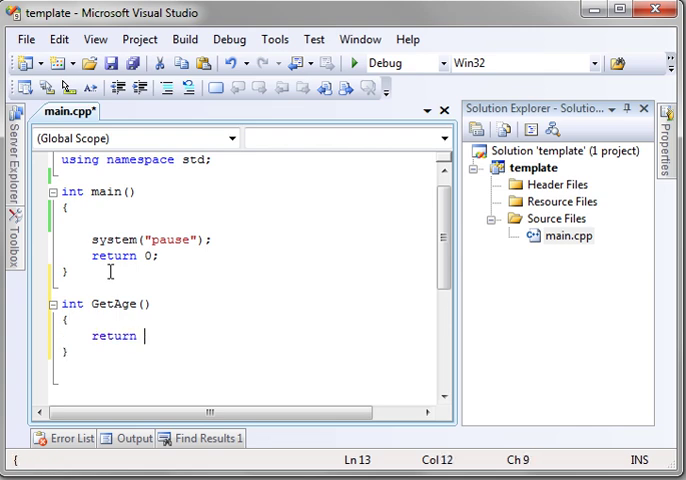
pyautogui.write('36;')
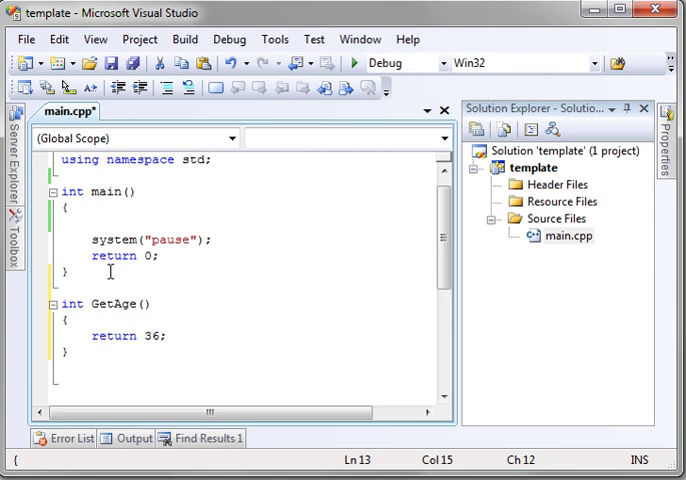
pyautogui.click(96, 304)
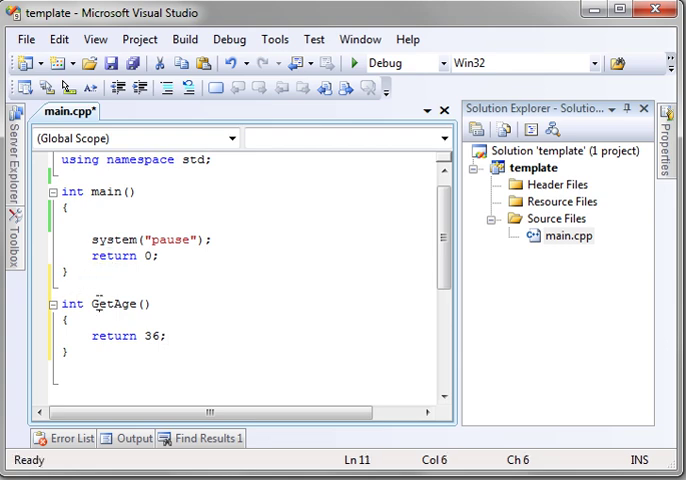
pyautogui.doubleClick(114, 304)
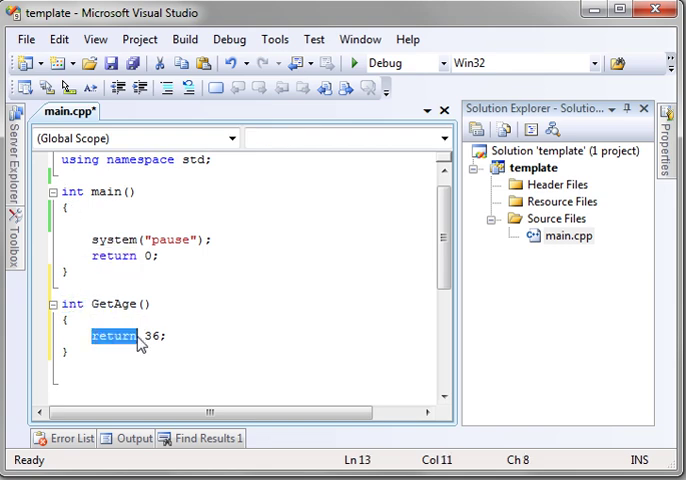
pyautogui.doubleClick(154, 336)
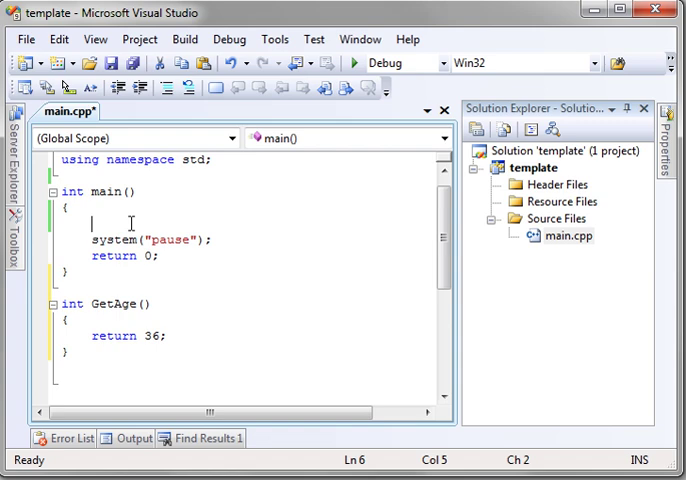
# - In main, declare int Age = GetAge() and print it with cout << Age << endl
pyautogui.write('int Age;')
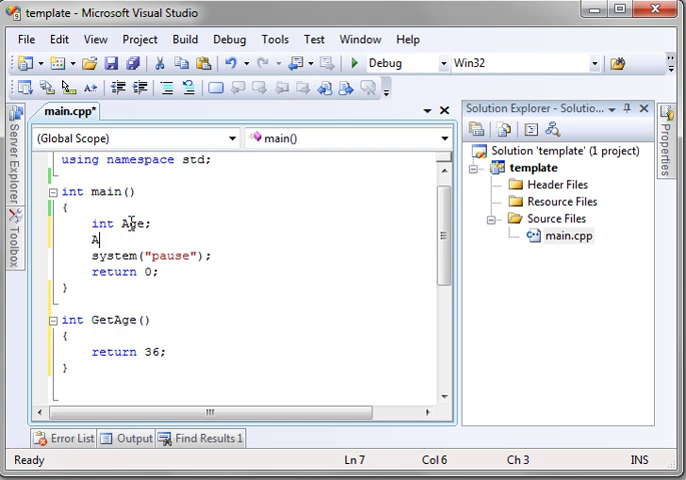
pyautogui.write('ge = GetAge();')
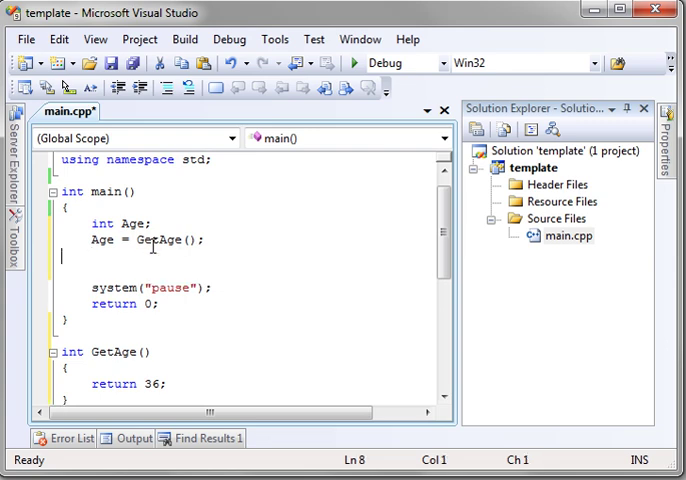
pyautogui.write('cout')
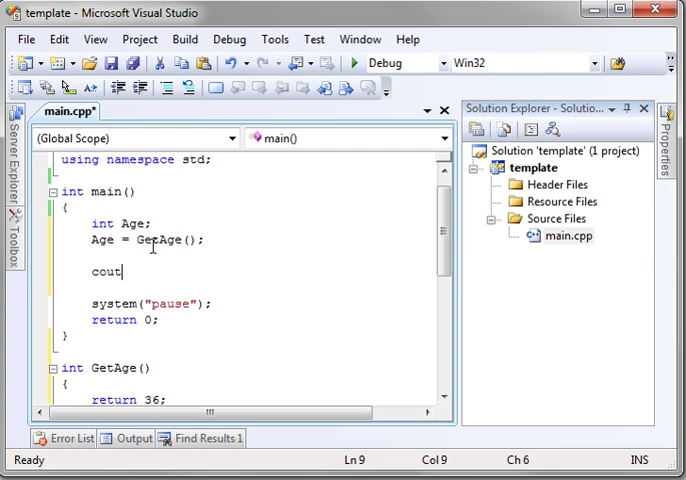
pyautogui.write('<< A')
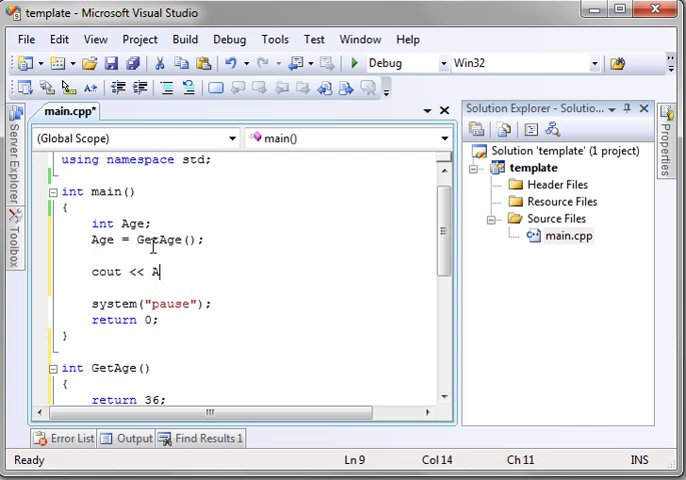
pyautogui.write('ge << end')
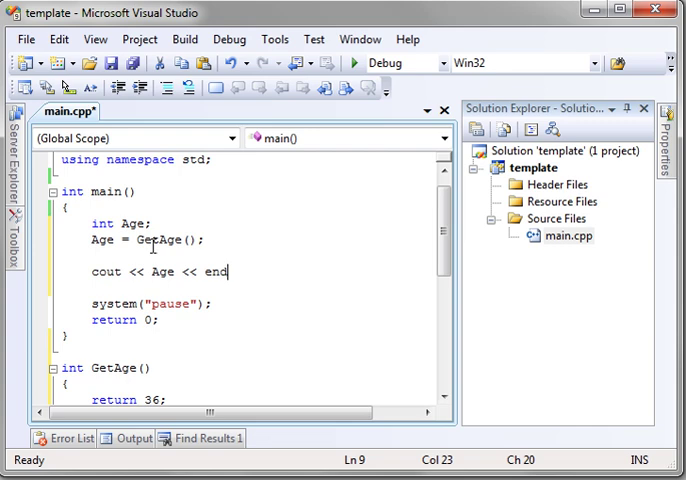
pyautogui.write('l;')
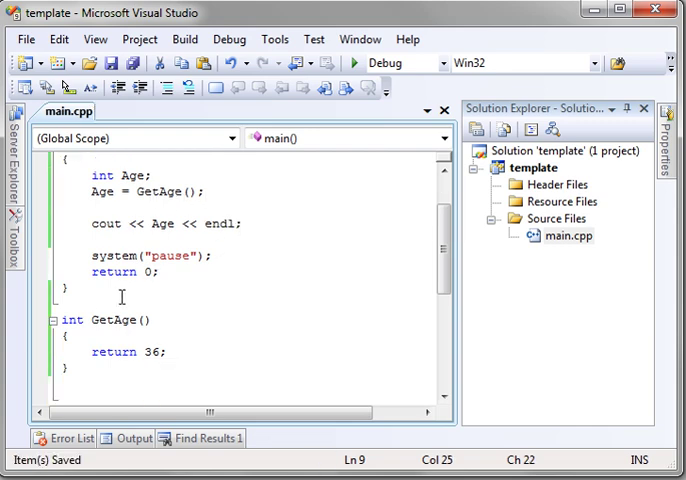
# - Scroll main.cpp to review the include line and the code, which fails with error C3861 on GetAge
pyautogui.scroll(3)
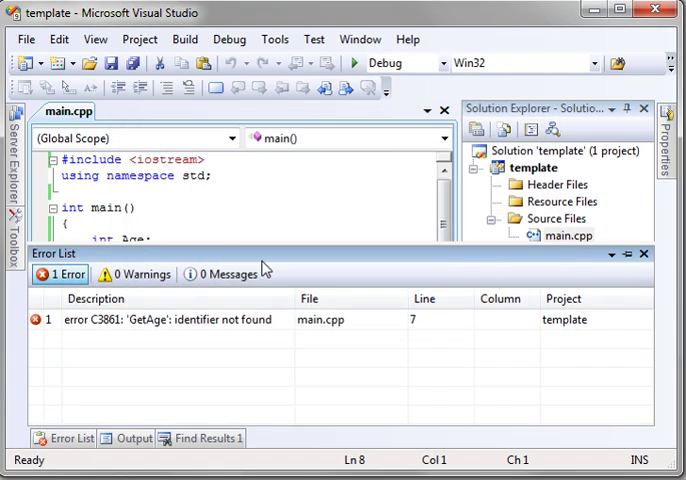
pyautogui.moveTo(196, 330)
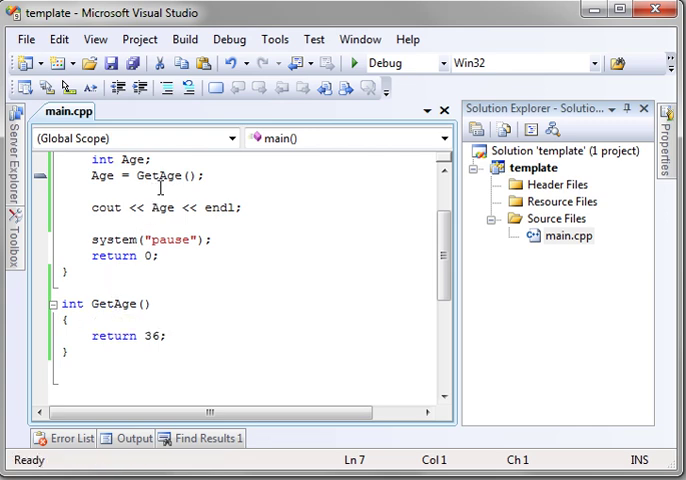
pyautogui.scroll(3)
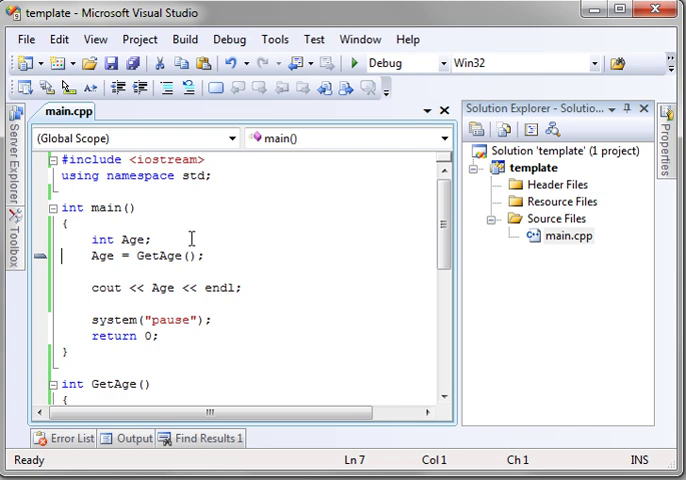
pyautogui.moveTo(86, 196)
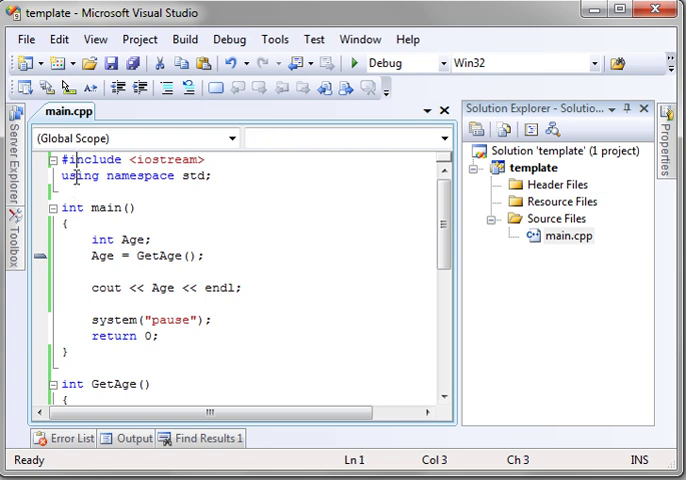
pyautogui.click(132, 256)
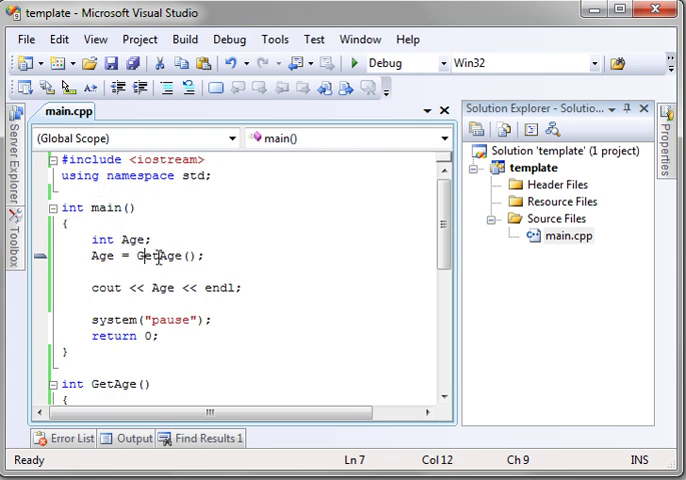
pyautogui.scroll(-3)
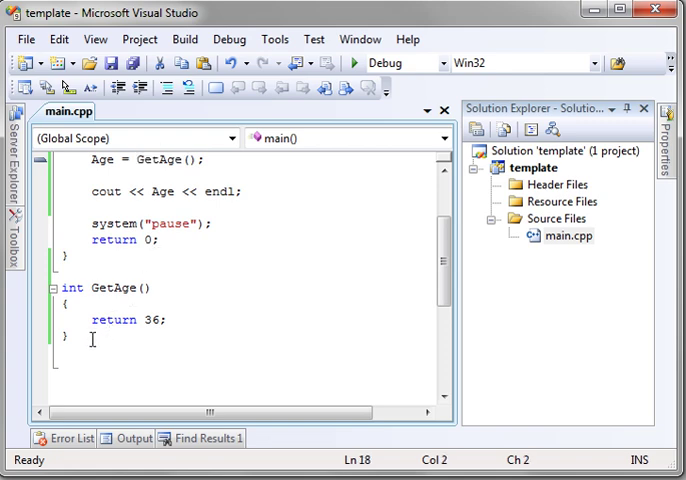
# - Build and run the program with GetAge defined above main
pyautogui.scroll(3)
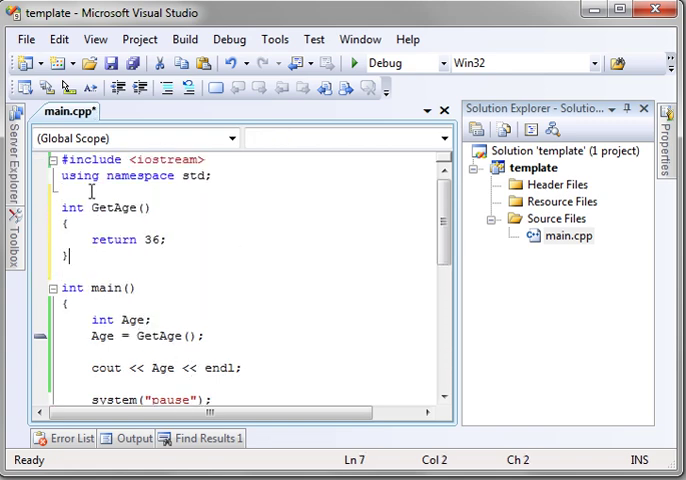
pyautogui.click(356, 62)
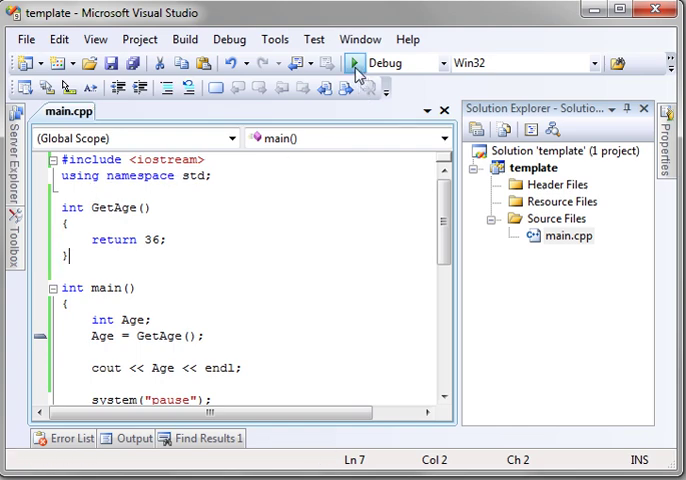
pyautogui.click(352, 64)
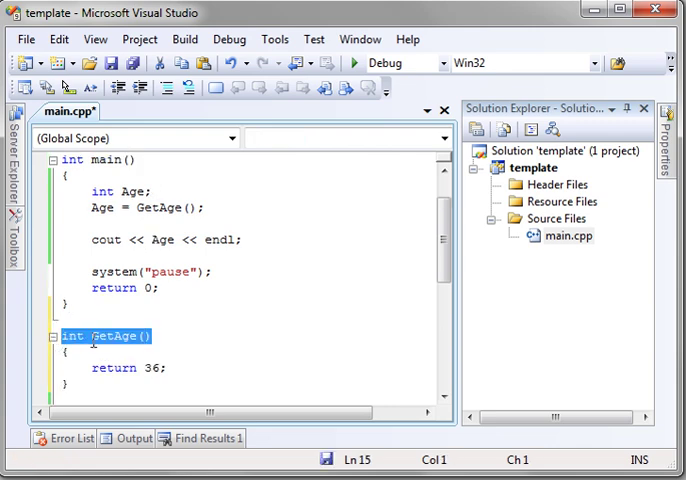
# - Save main.cpp and add an int GetAge(); prototype above main, checking its signature
pyautogui.press('ctrl+s')
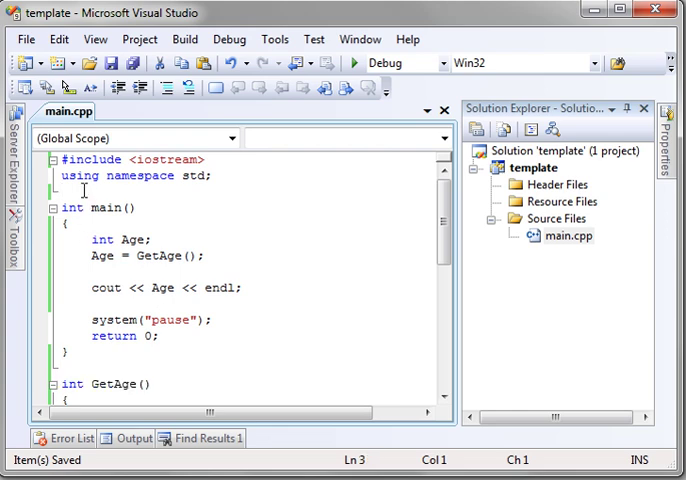
pyautogui.write('int GetAge();')
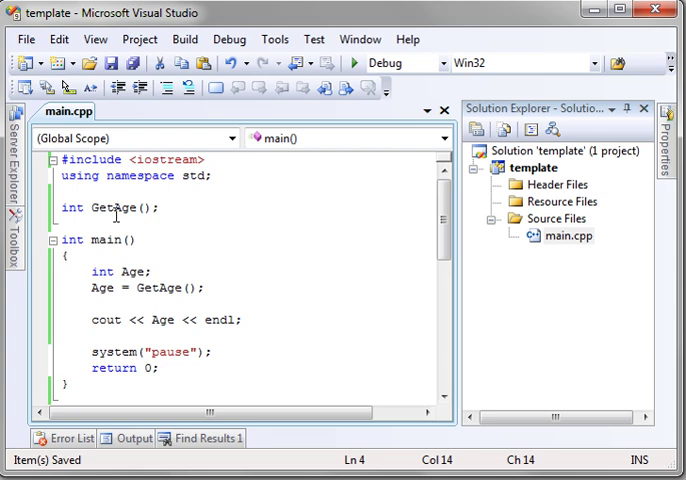
pyautogui.doubleClick(70, 208)
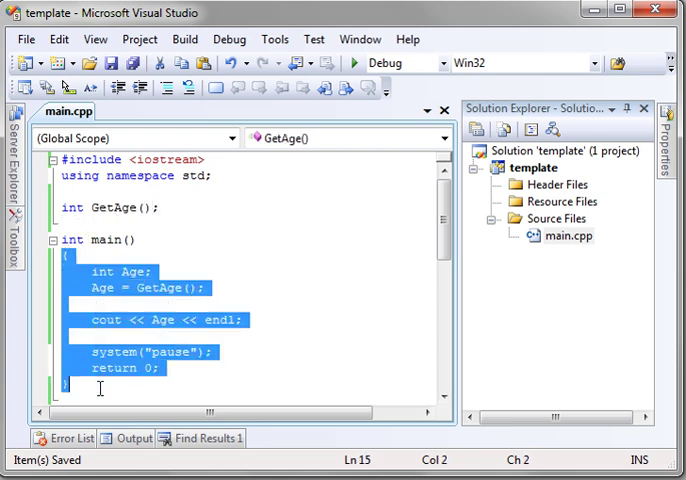
pyautogui.click(124, 208)
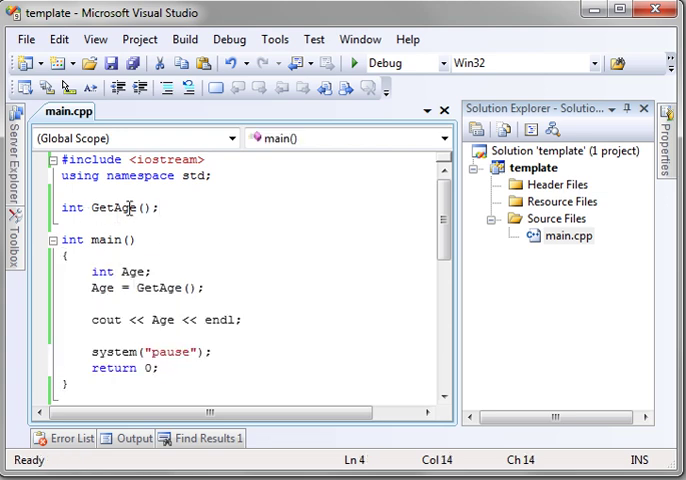
pyautogui.moveTo(110, 208)
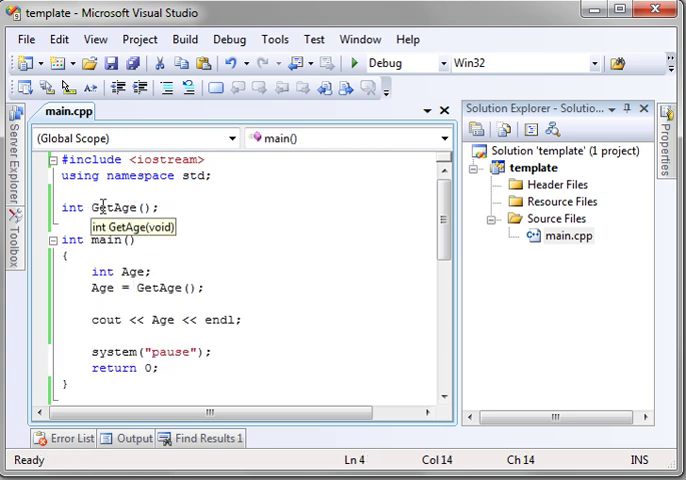
pyautogui.doubleClick(108, 208)
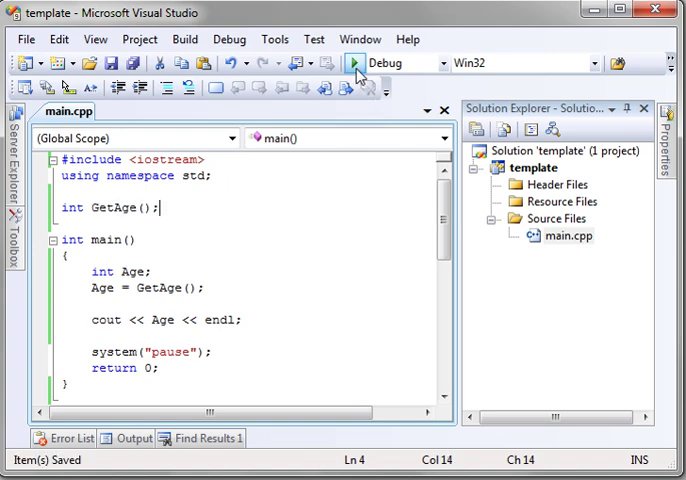
# - Build and run the program, then close its console window
pyautogui.click(354, 62)
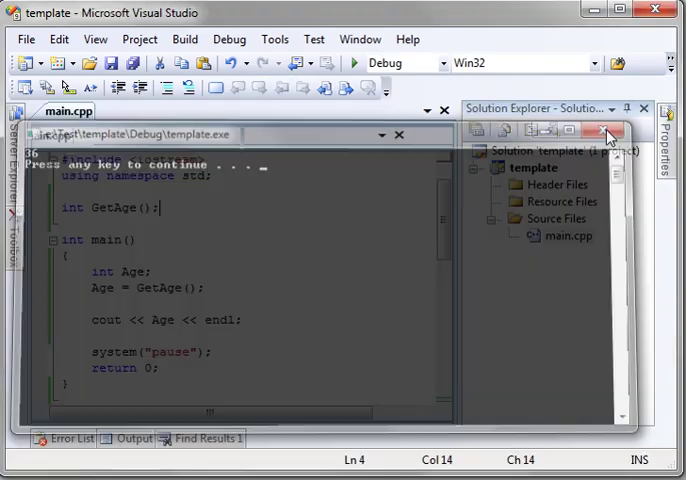
pyautogui.click(400, 134)
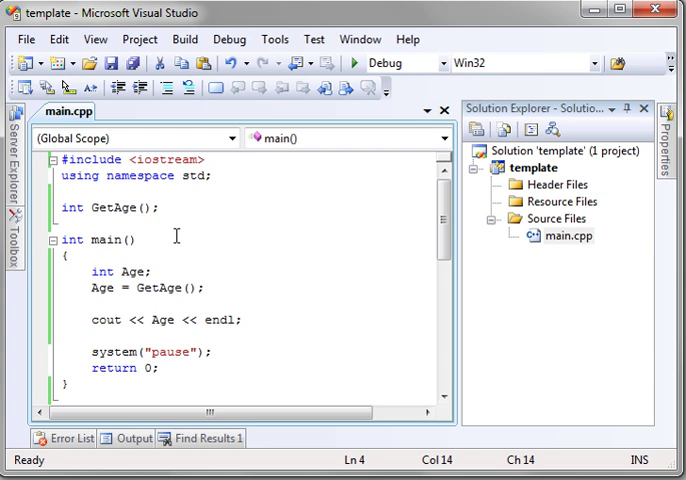
pyautogui.moveTo(190, 212)
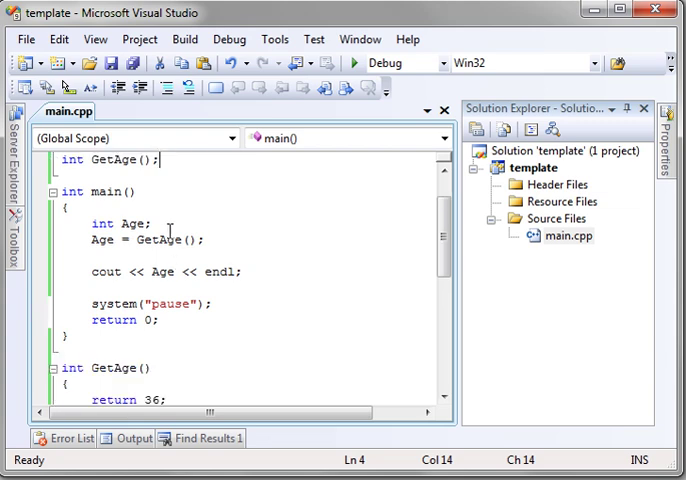
pyautogui.scroll(3)
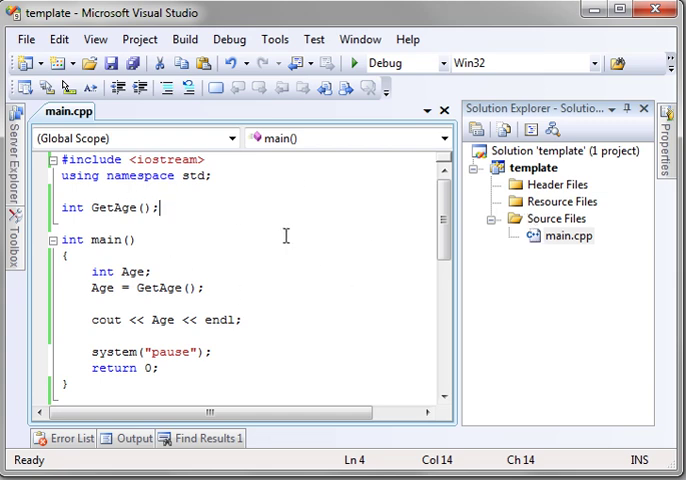
# - Add a new C++ header file named test.h under the Header Files folder
pyautogui.rightClick(556, 184)
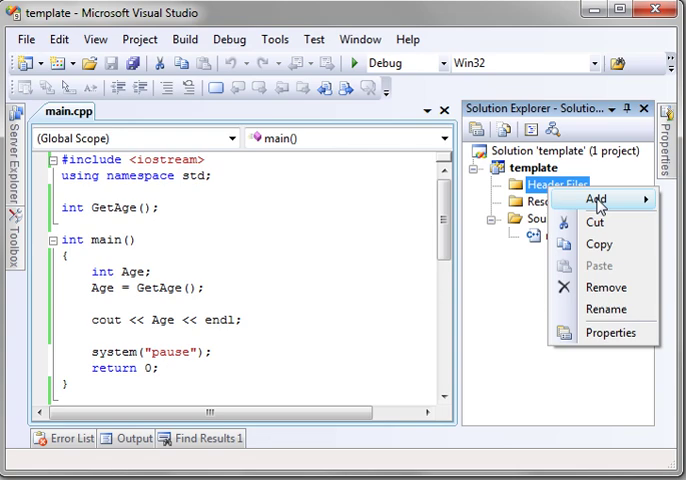
pyautogui.click(592, 200)
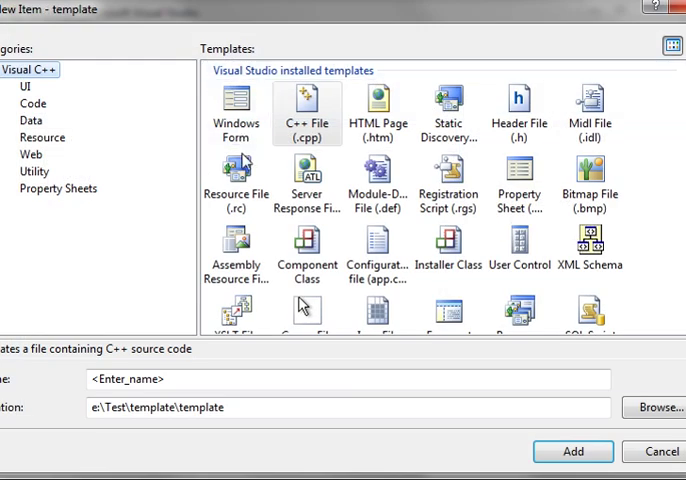
pyautogui.click(520, 108)
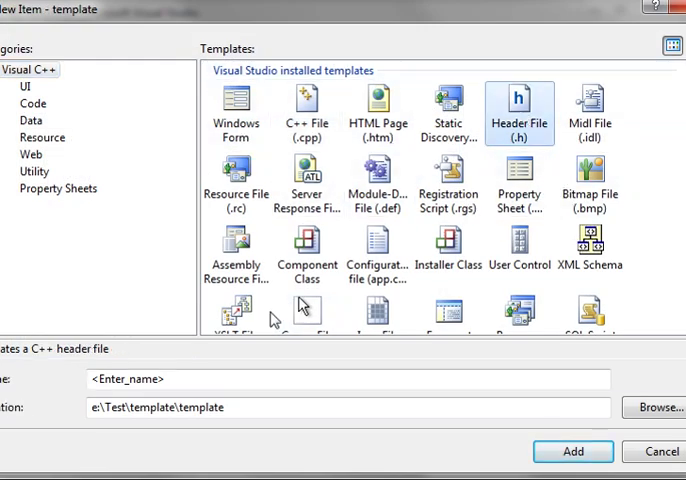
pyautogui.write('test')
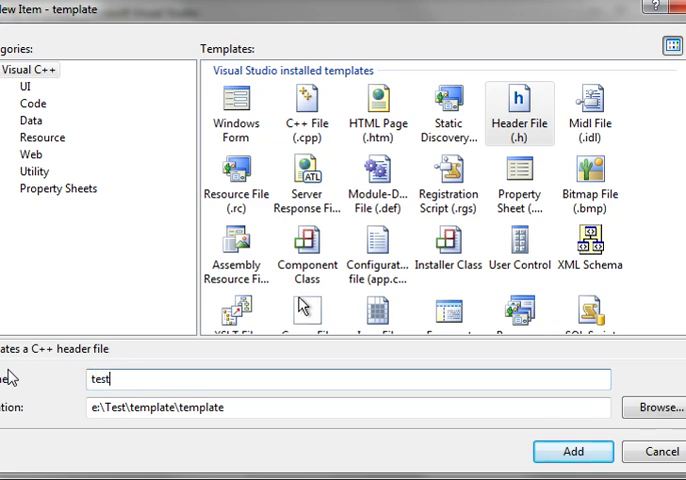
pyautogui.click(572, 452)
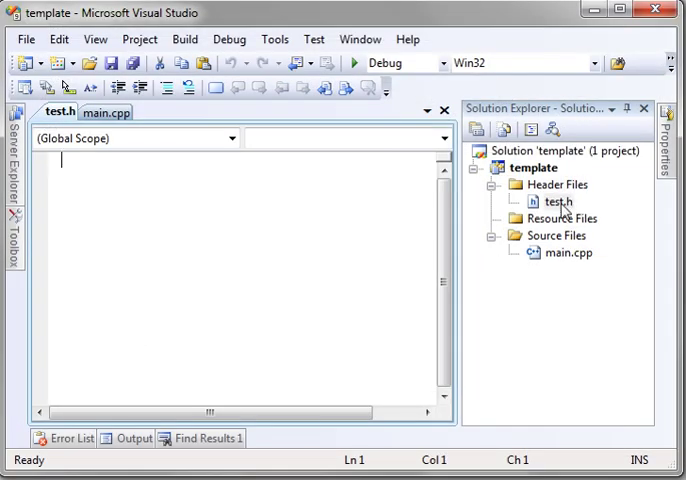
# - Move the GetAge definition from main.cpp into test.h and save test.h
pyautogui.click(104, 112)
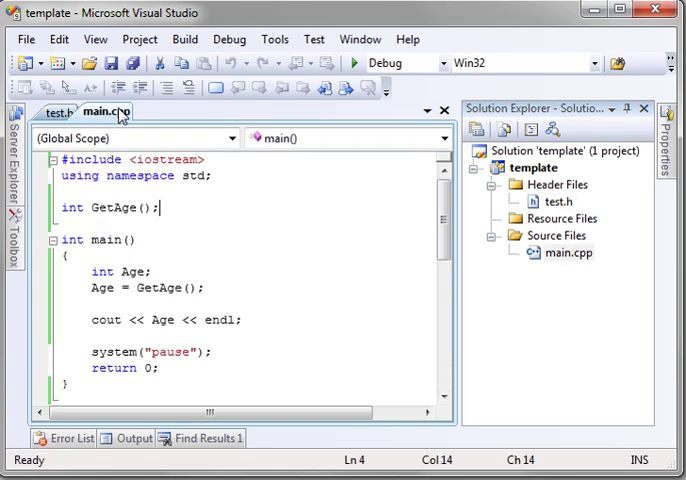
pyautogui.scroll(-3)
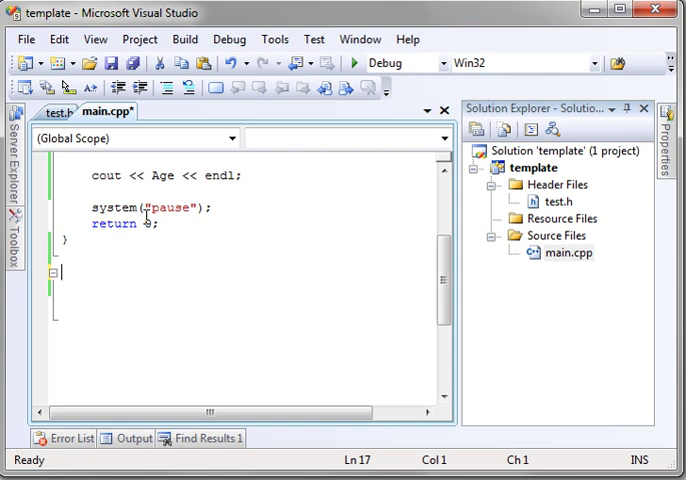
pyautogui.click(52, 112)
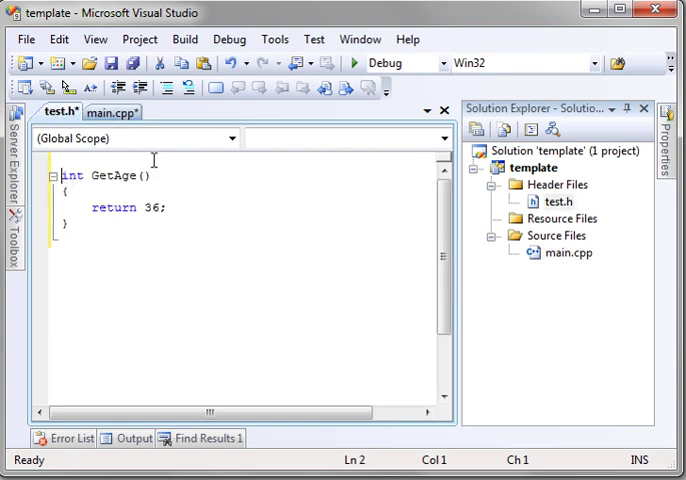
pyautogui.press('ctrl+s')
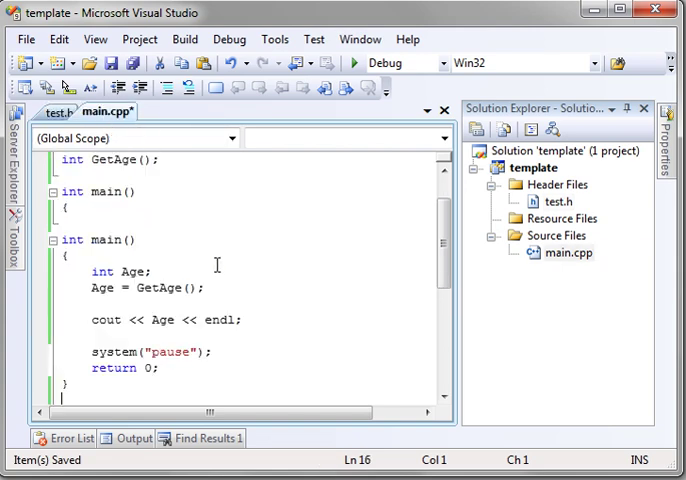
pyautogui.scroll(3)
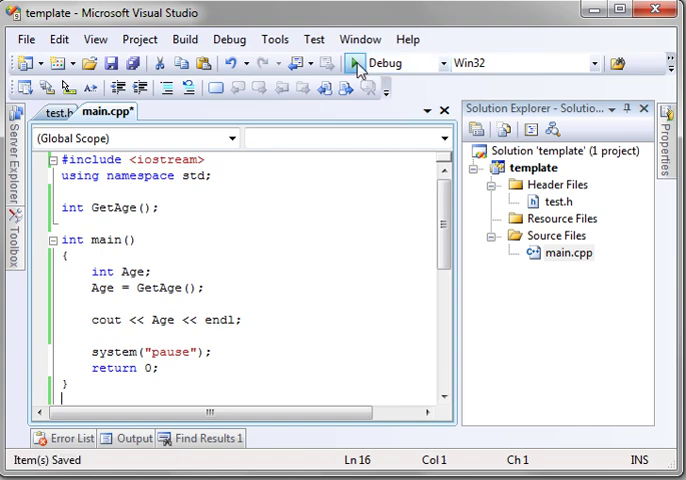
# - Build the program, which fails with linker errors LNK2019 and LNK1120 for GetAge, declining to run the last build
pyautogui.click(356, 62)
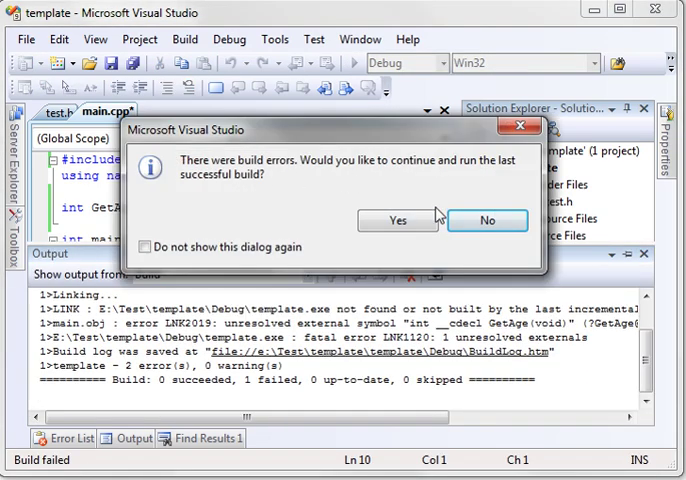
pyautogui.click(488, 220)
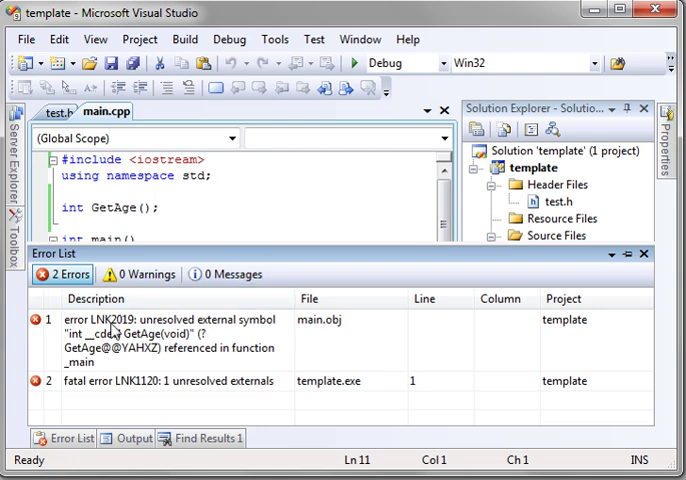
pyautogui.click(160, 380)
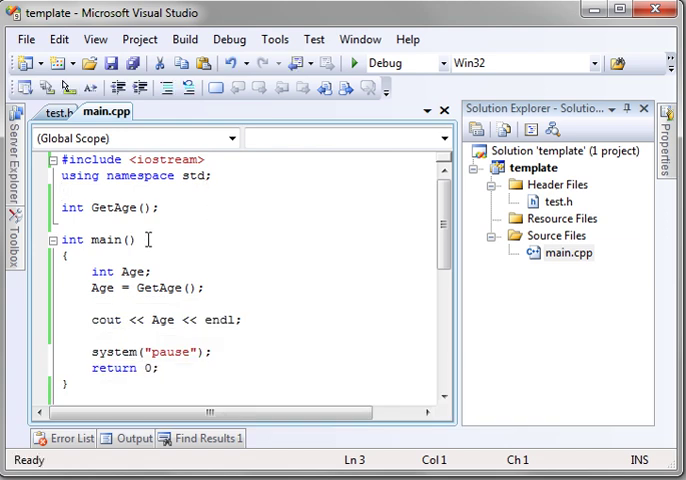
# - Add #include "test.h" on a new line below the iostream include
pyautogui.click(204, 160)
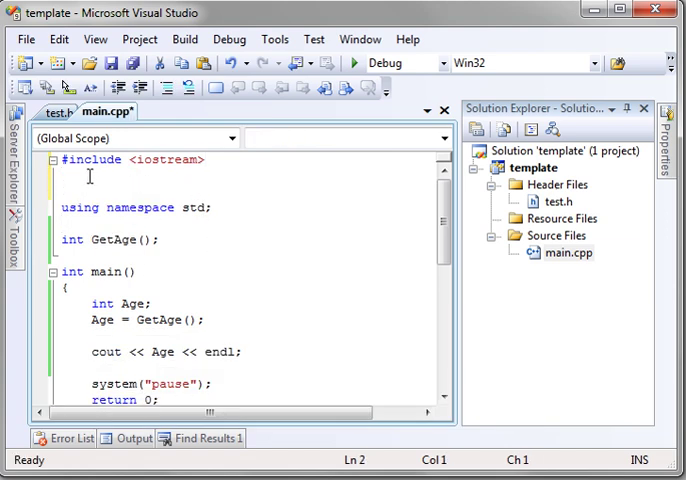
pyautogui.write('#include')
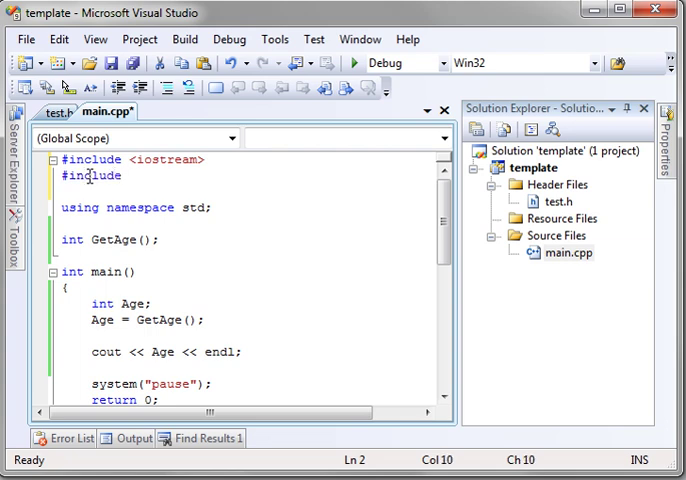
pyautogui.write('"test.h')
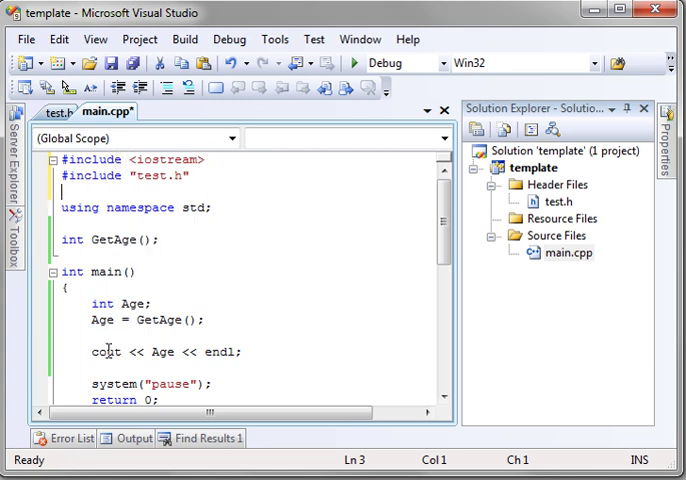
pyautogui.click(200, 160)
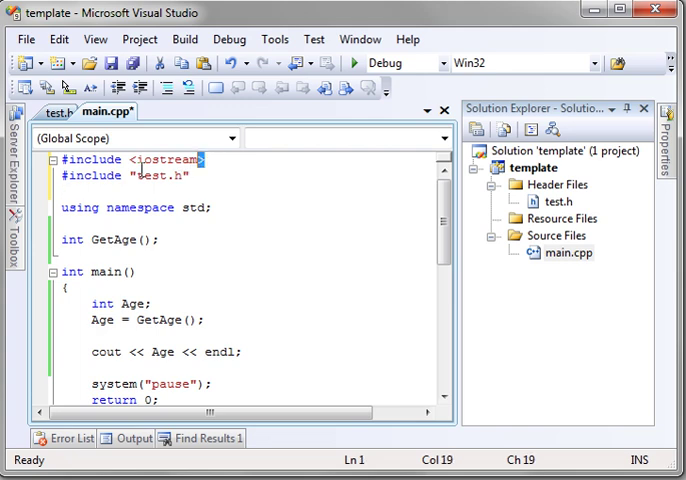
pyautogui.click(128, 176)
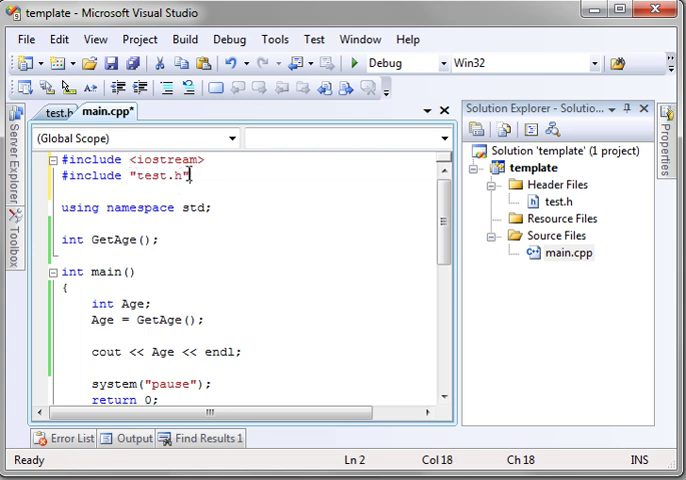
pyautogui.doubleClick(160, 176)
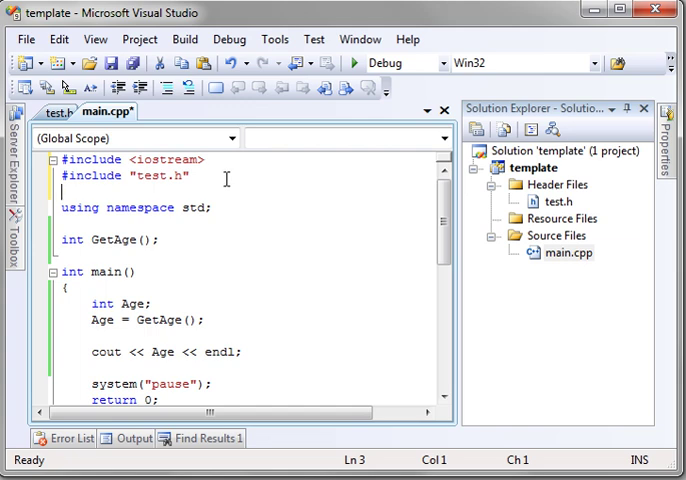
# - Save main.cpp and build and run the program
pyautogui.press('ctrl+s')
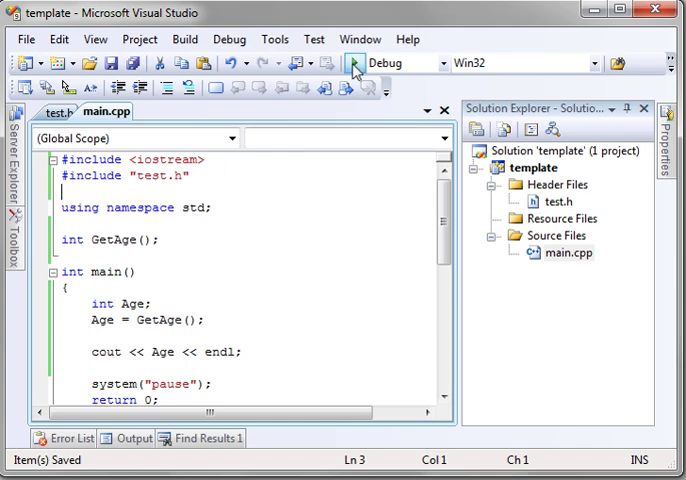
pyautogui.click(352, 64)
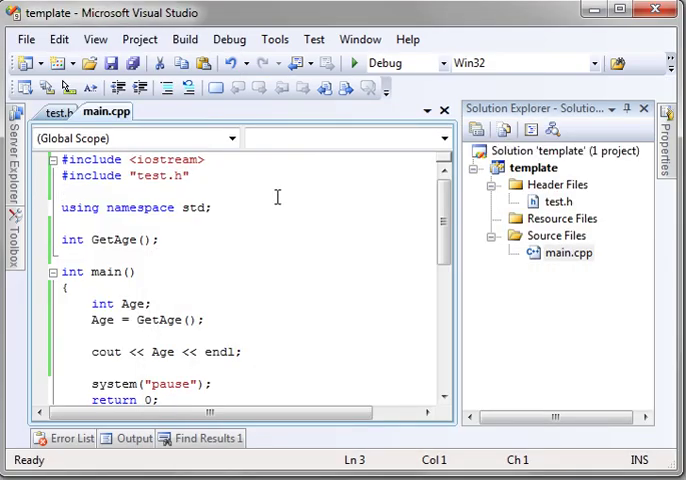
# - Add a //Function Prototype comment after the GetAge declaration, correcting a typo, and glance at test.h
pyautogui.click(164, 240)
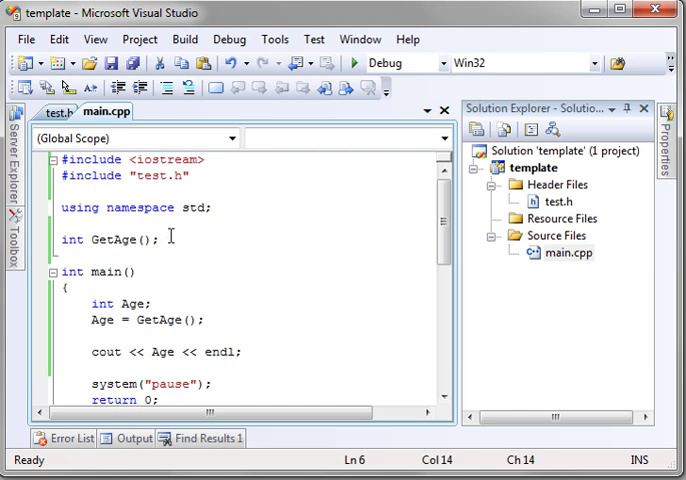
pyautogui.write('//Funbction')
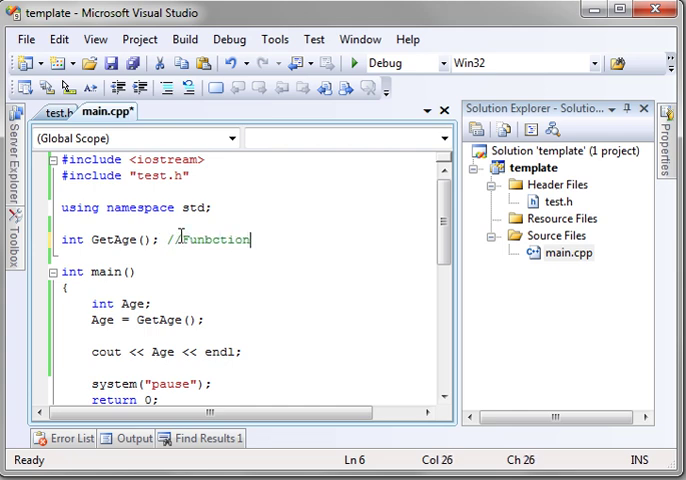
pyautogui.press('BackSpace')
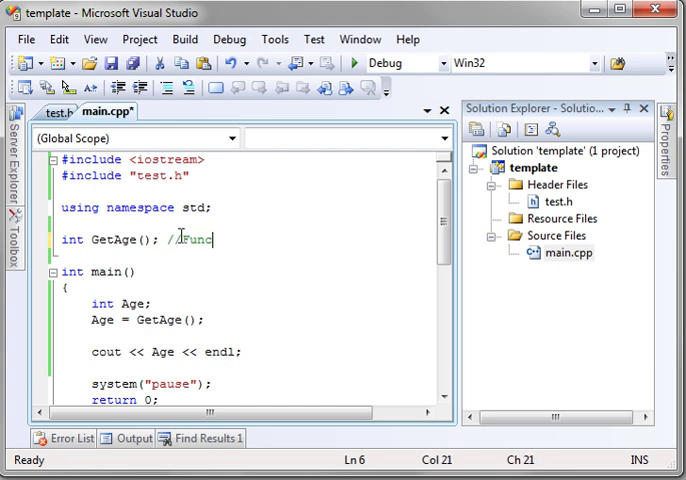
pyautogui.write('tion')
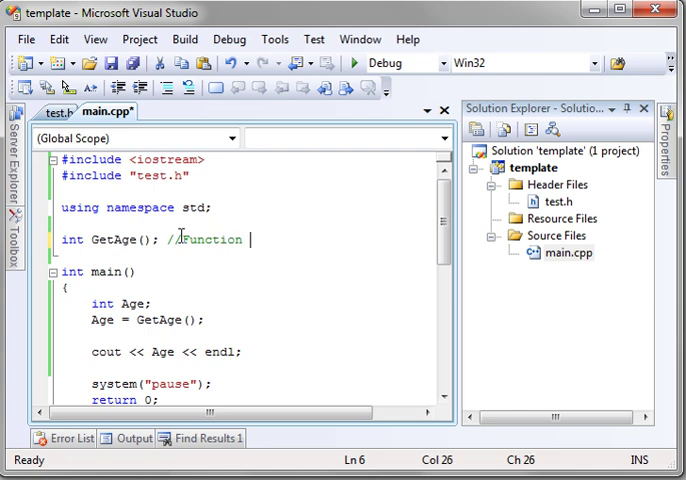
pyautogui.write('Prot')
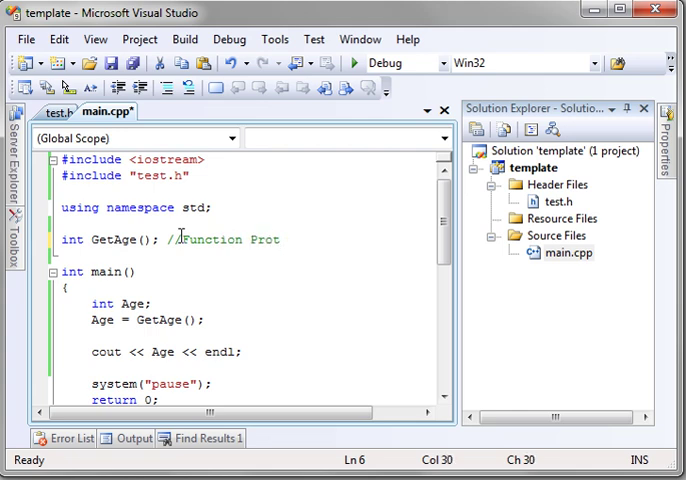
pyautogui.write('otype')
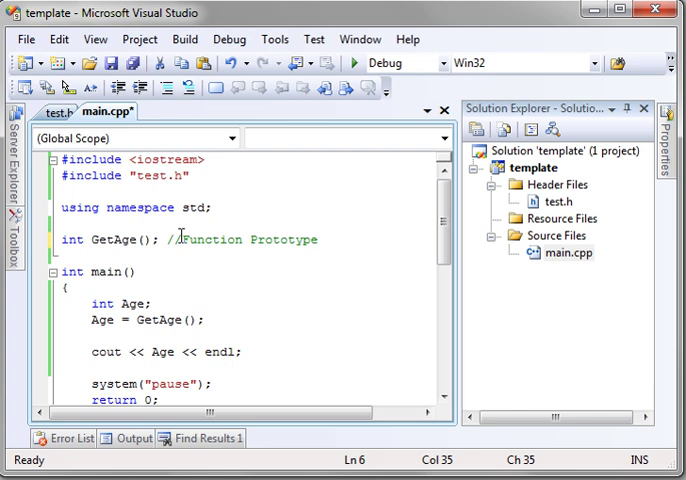
pyautogui.click(56, 112)
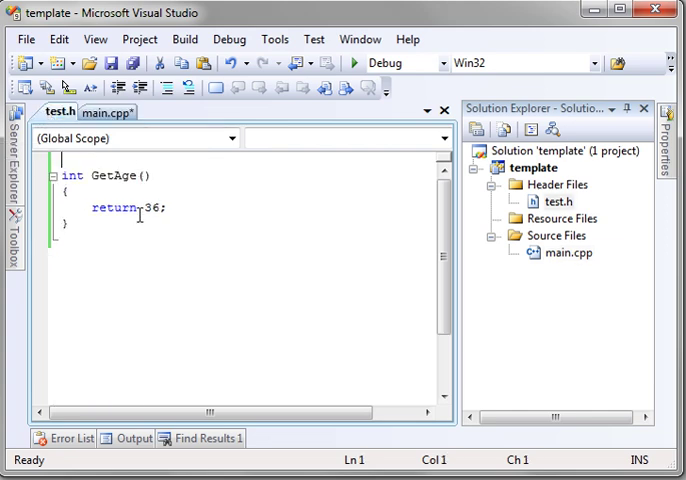
pyautogui.click(100, 112)
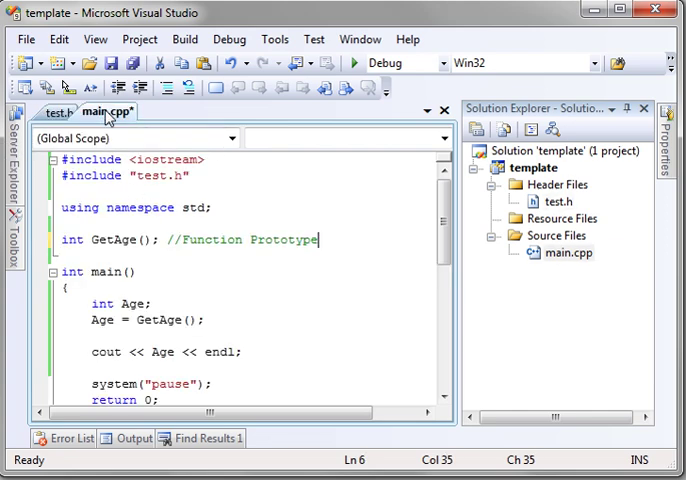
pyautogui.moveTo(556, 332)
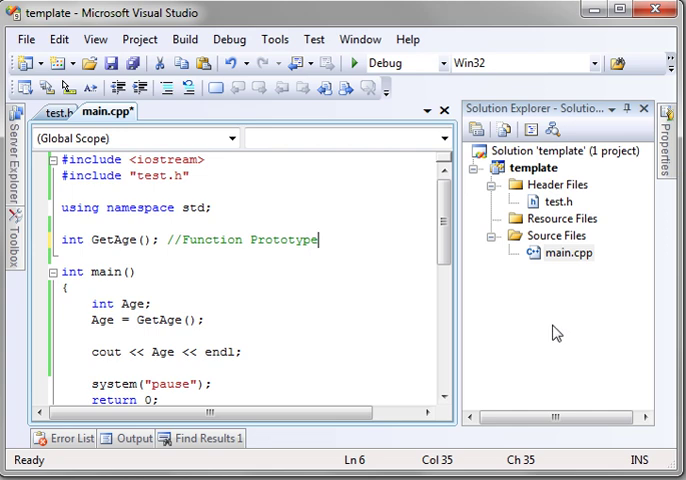
pyautogui.moveTo(176, 256)
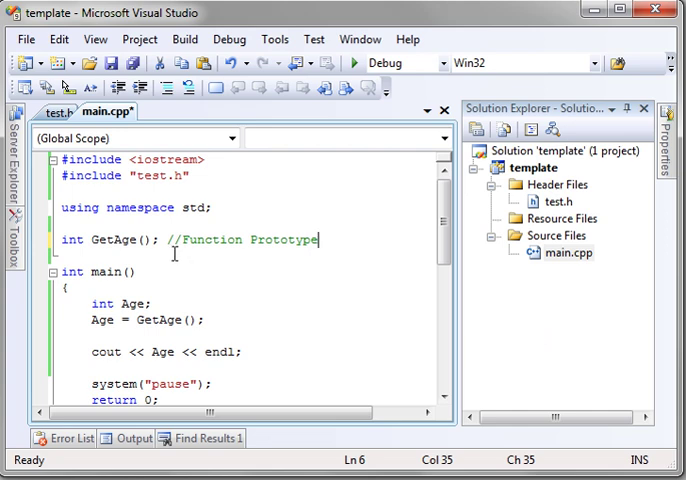
# - Declare a void SayHello() function in test.h below GetAge
pyautogui.scroll(-3)
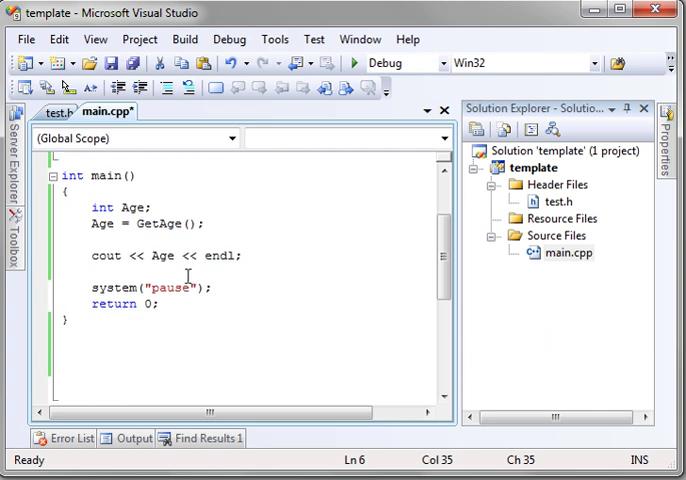
pyautogui.click(54, 112)
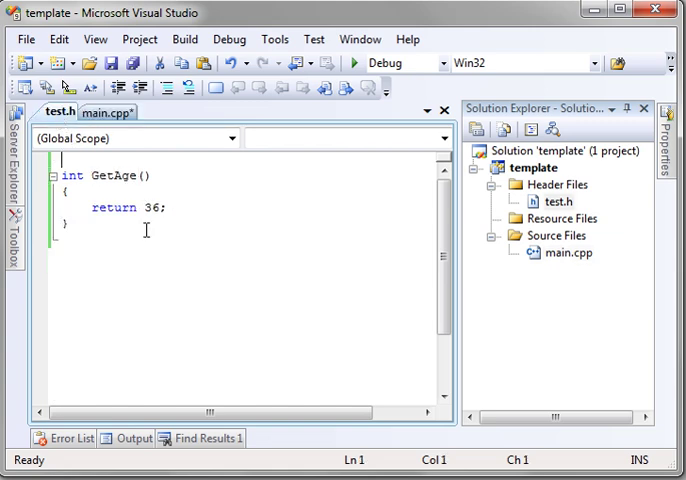
pyautogui.write('void')
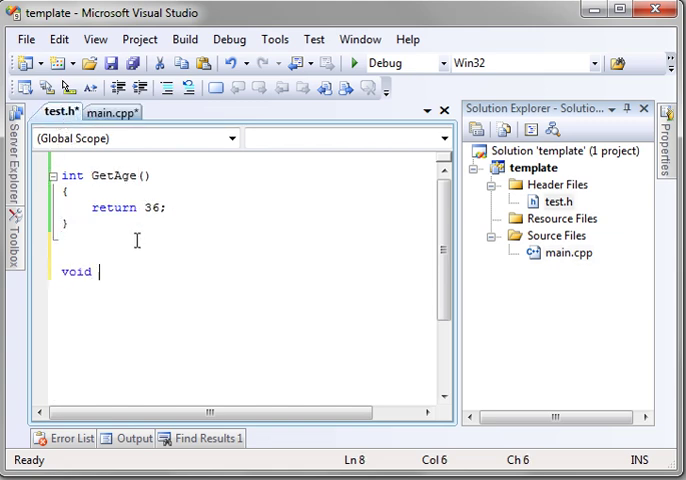
pyautogui.write('S')
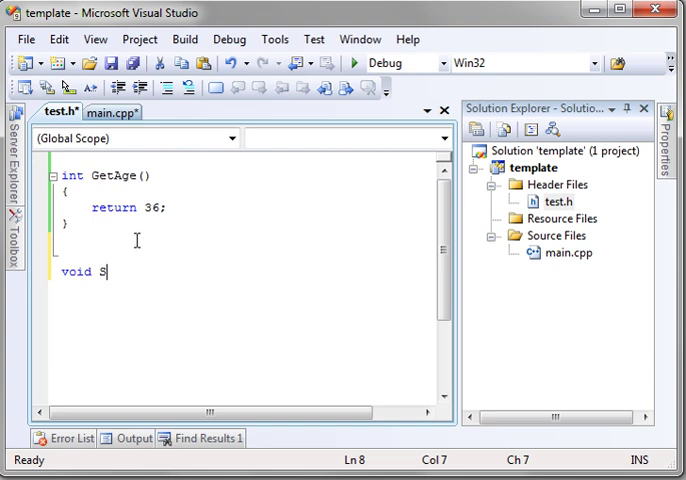
pyautogui.write('ayHello')
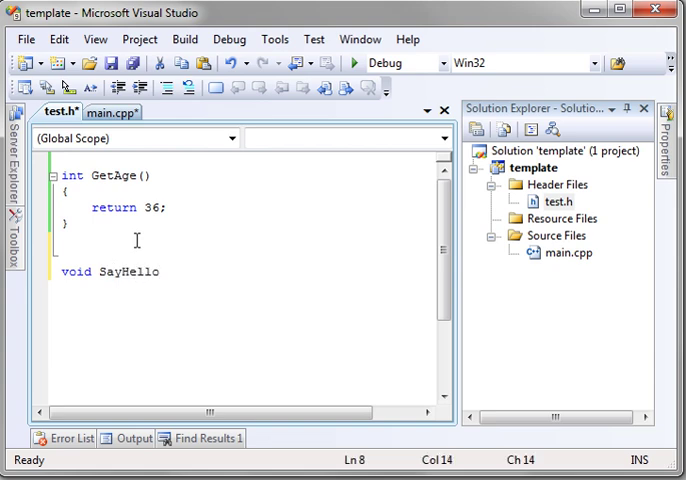
pyautogui.write('()')
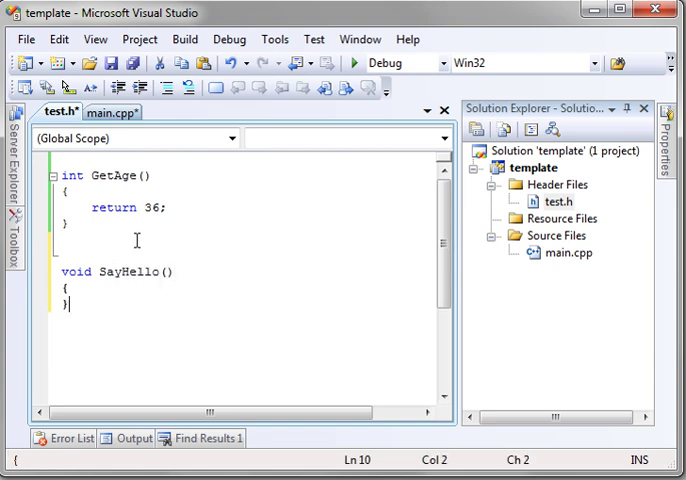
pyautogui.press('ctrl+s')
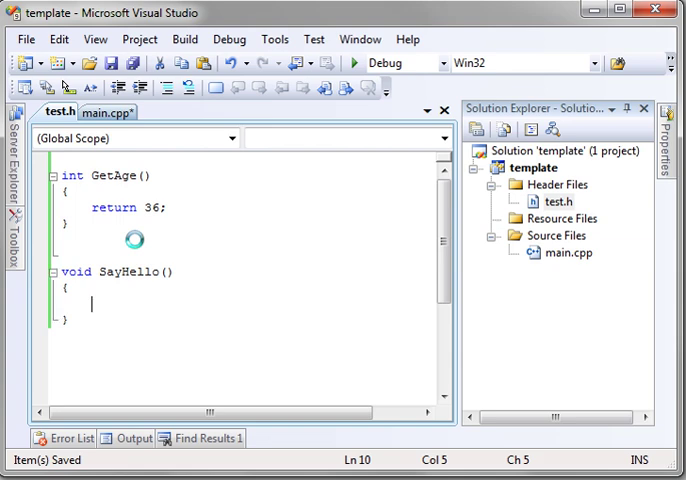
pyautogui.doubleClick(76, 272)
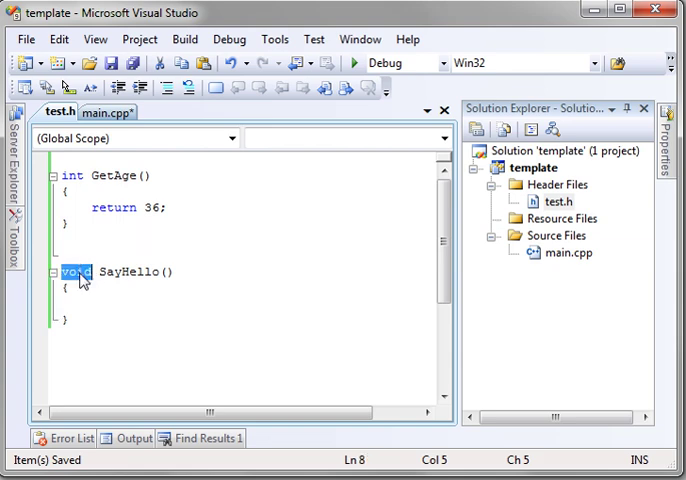
pyautogui.doubleClick(128, 272)
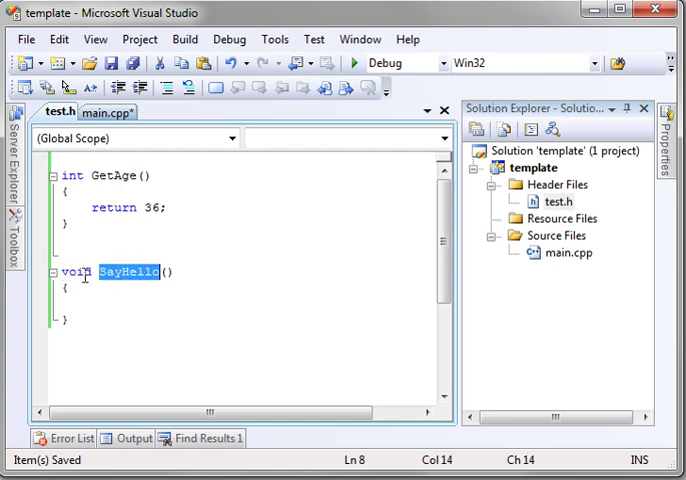
# - Fill SayHello's body with cout << "Hello" << endl; and save test.h
pyautogui.click(98, 300)
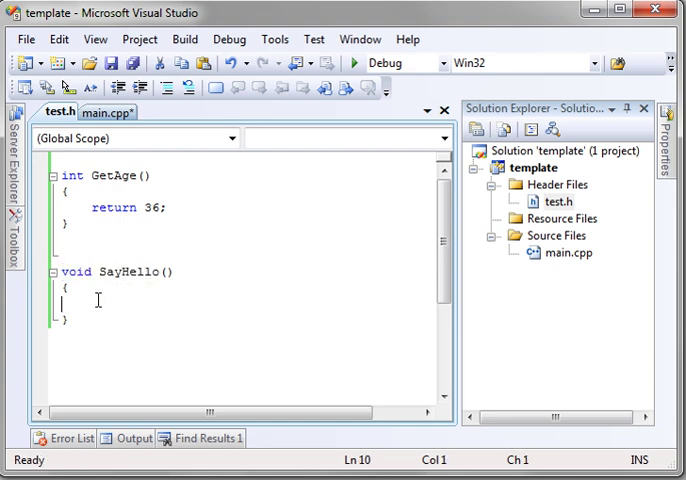
pyautogui.write('co')
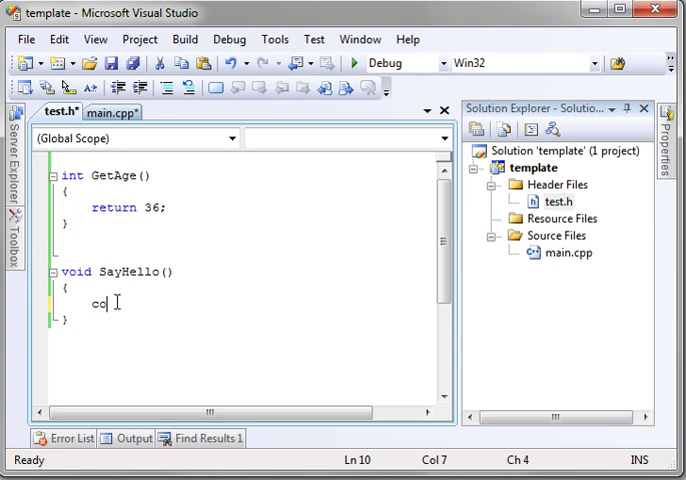
pyautogui.write('ut <<')
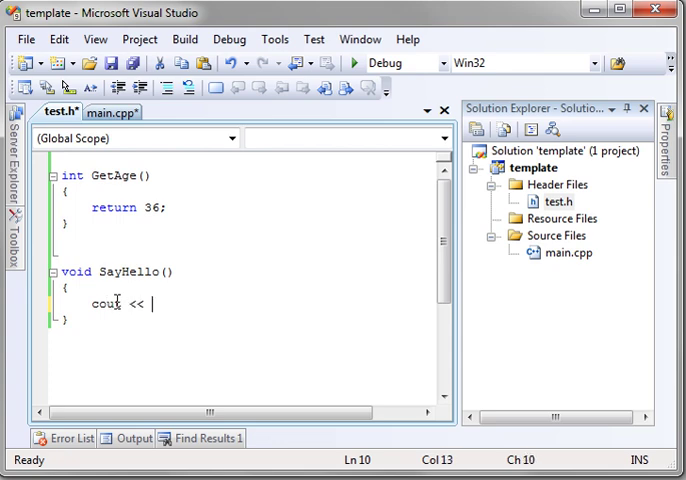
pyautogui.write('"Hello" <<')
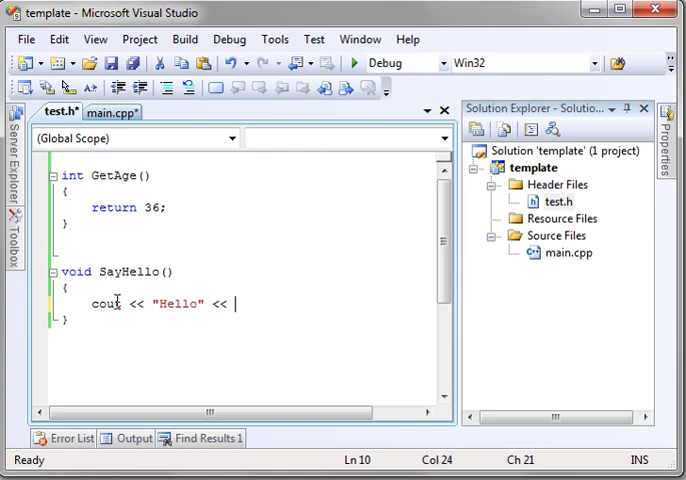
pyautogui.write('endl;')
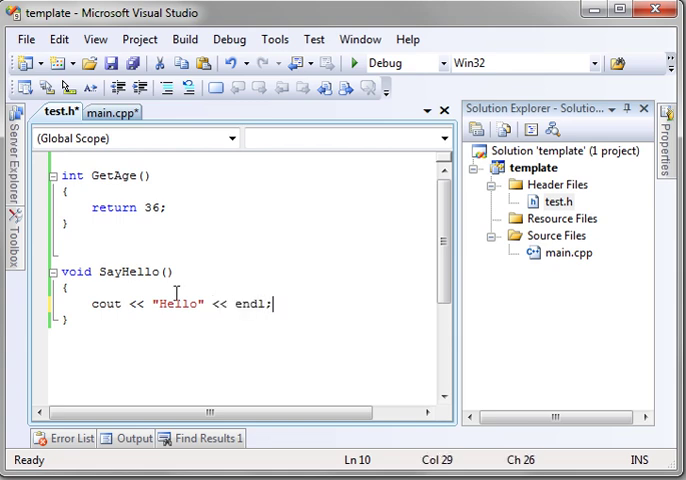
pyautogui.press('ctrl+s')
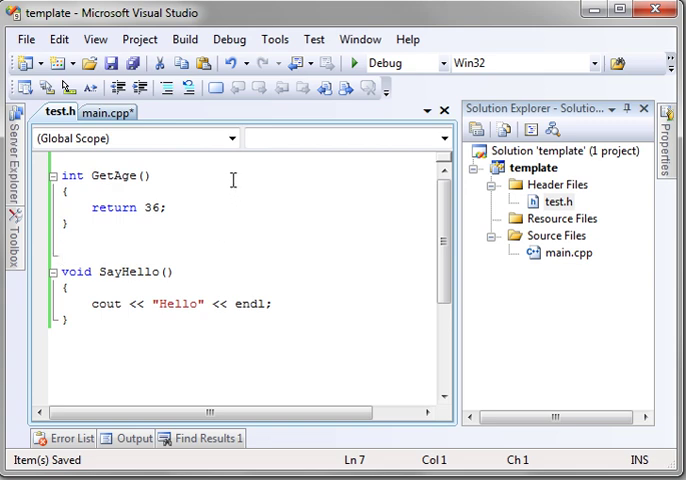
pyautogui.moveTo(354, 64)
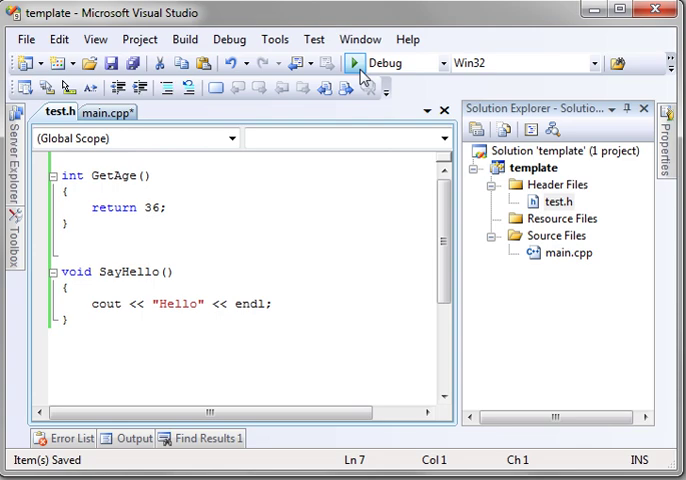
# - Build the project, decline the last good build, and jump to the C2065 undeclared cout error
pyautogui.click(356, 62)
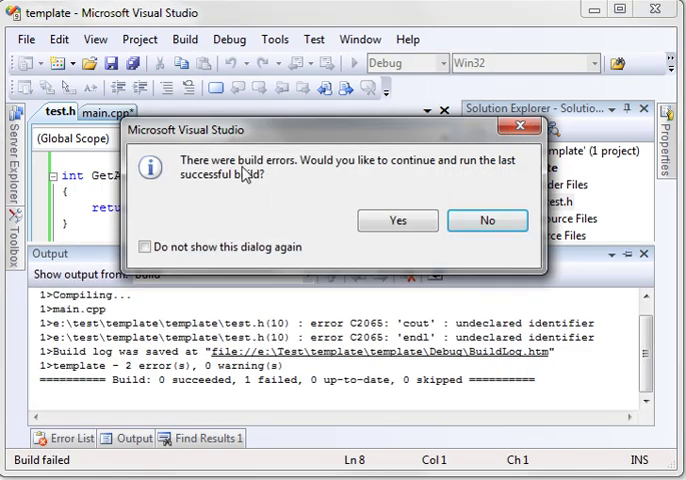
pyautogui.click(488, 220)
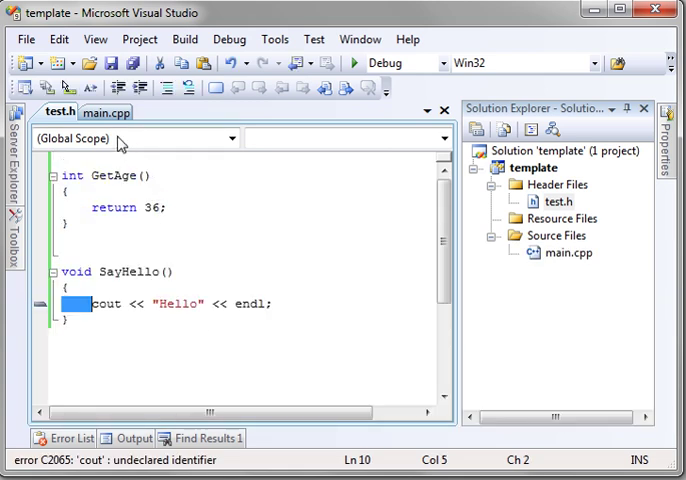
pyautogui.doubleClick(102, 304)
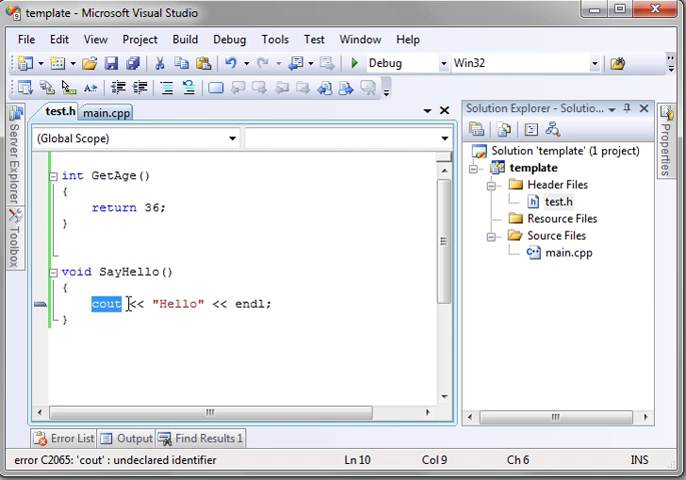
pyautogui.click(106, 112)
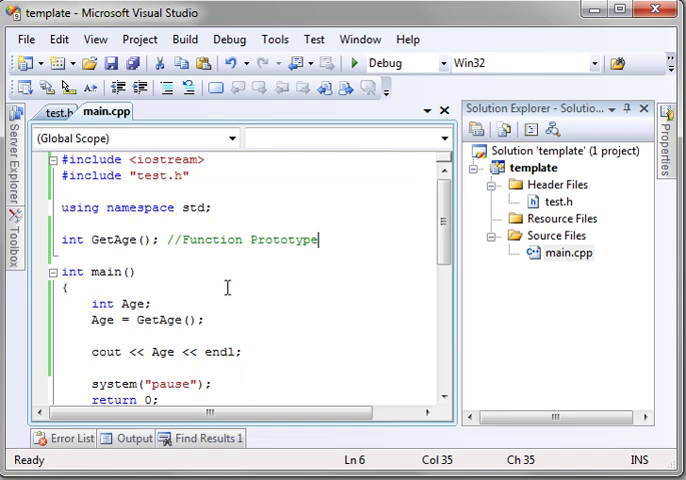
pyautogui.moveTo(232, 300)
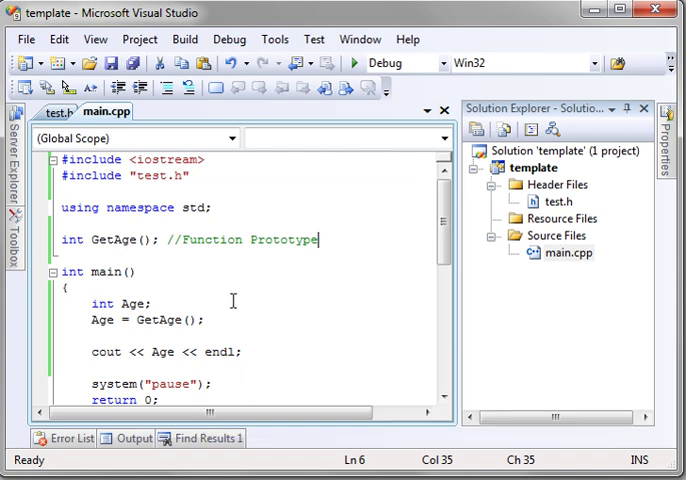
pyautogui.moveTo(204, 190)
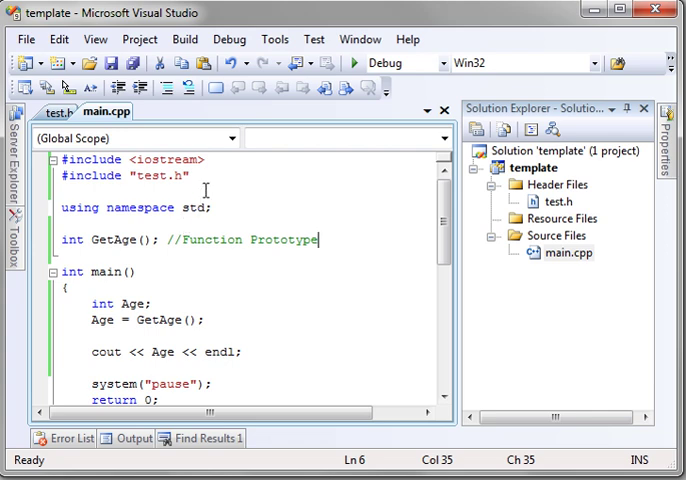
pyautogui.moveTo(196, 172)
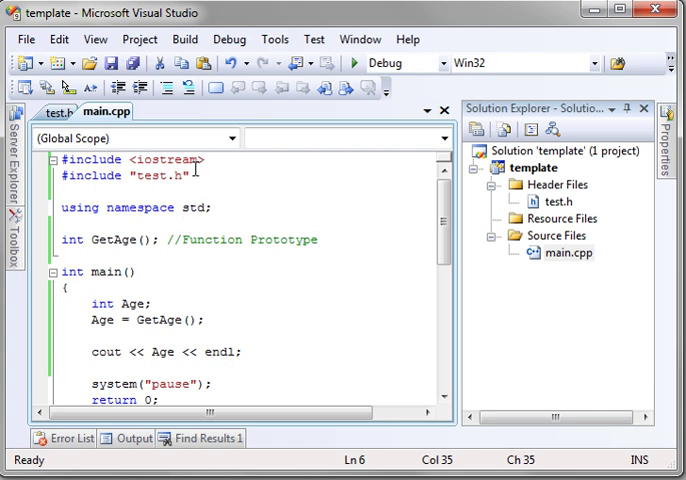
# - Copy #include <iostream> and using namespace std; from main.cpp to the top of test.h and save
pyautogui.click(130, 160)
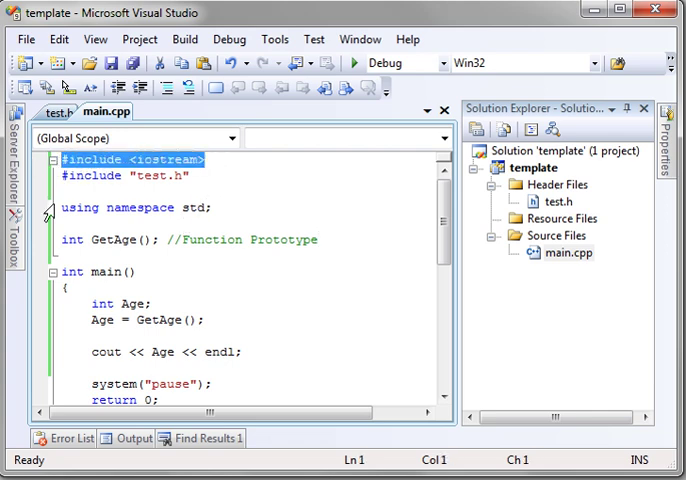
pyautogui.moveTo(62, 160); pyautogui.dragTo(212, 208)
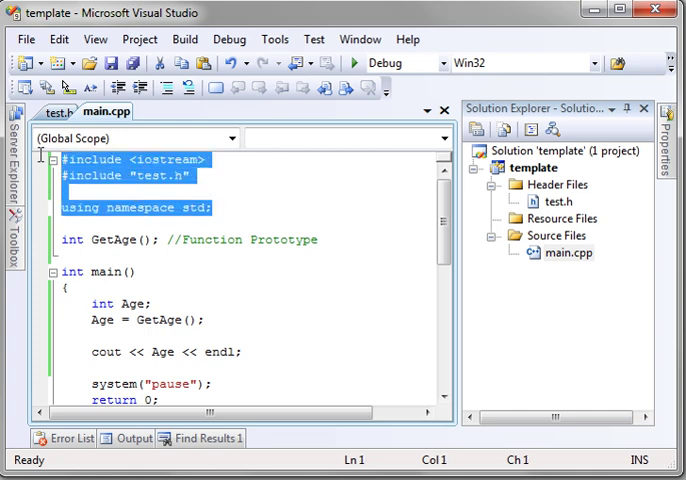
pyautogui.click(60, 112)
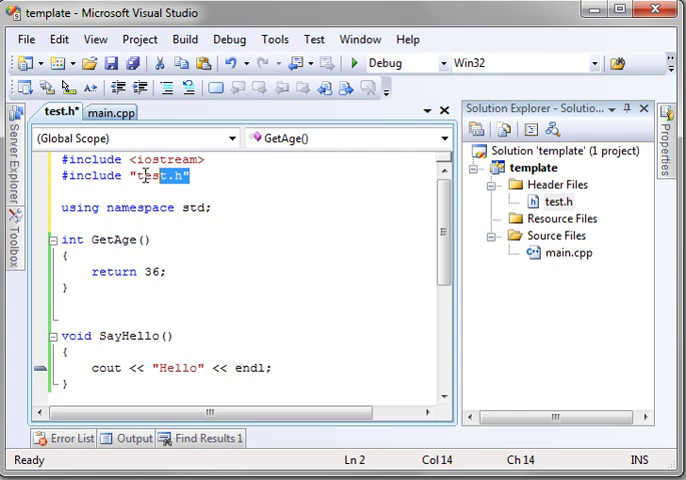
pyautogui.press('Delete')
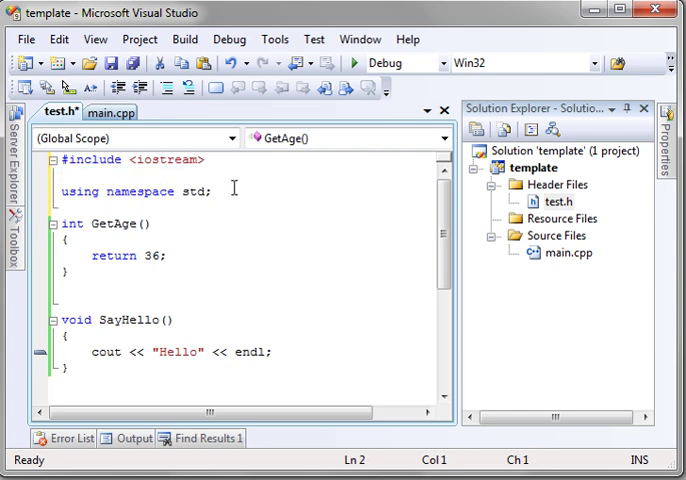
pyautogui.press('ctrl+s')
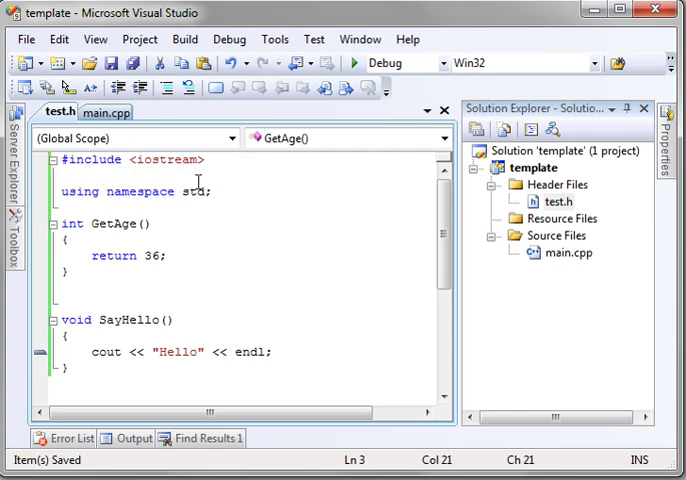
pyautogui.click(354, 62)
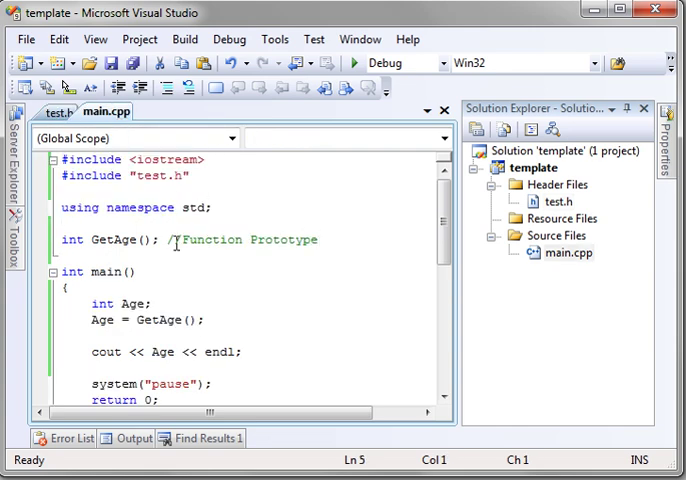
pyautogui.scroll(-3)
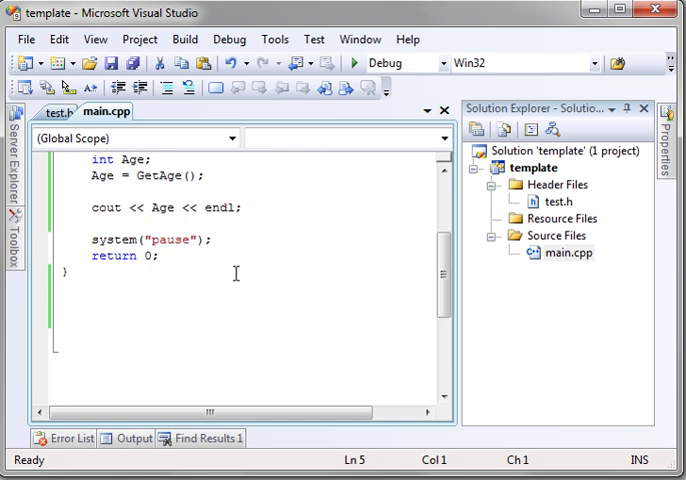
pyautogui.scroll(3)
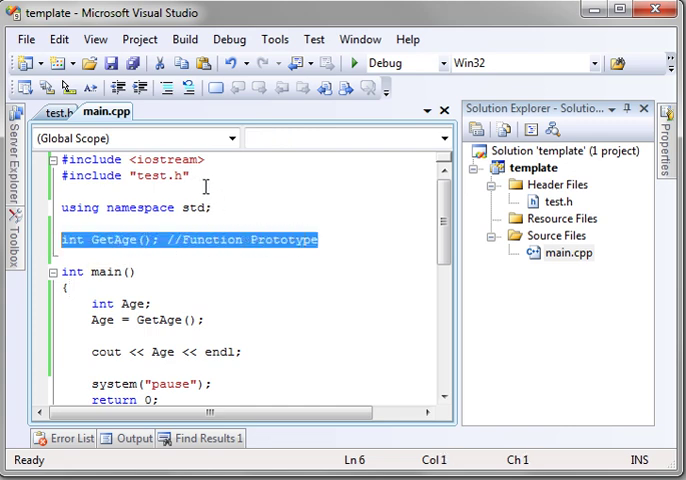
pyautogui.click(124, 176)
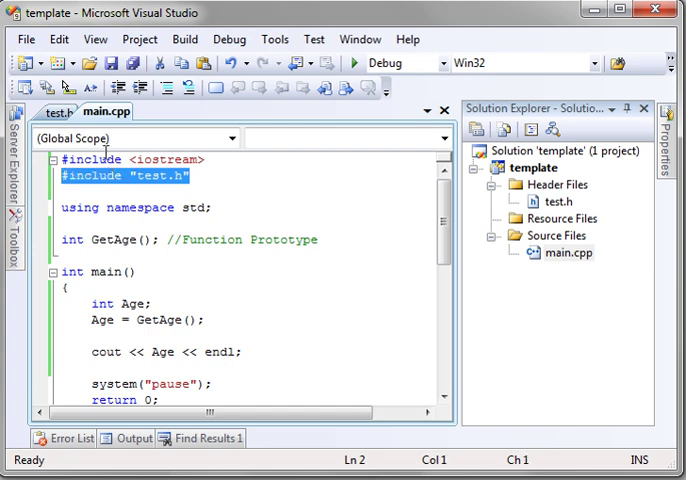
pyautogui.click(56, 112)
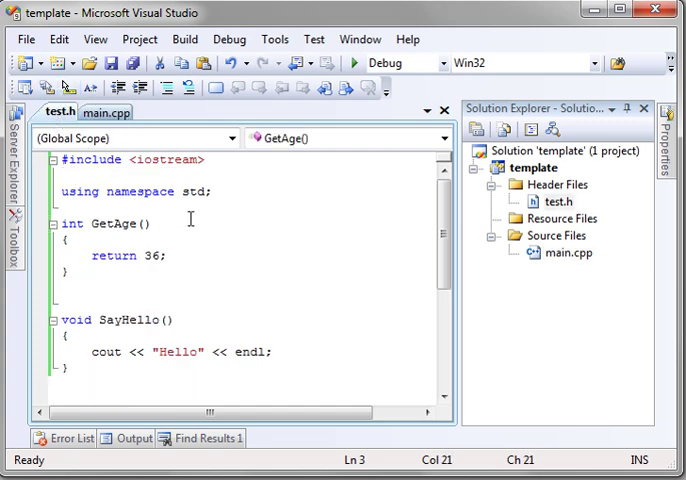
pyautogui.click(70, 176)
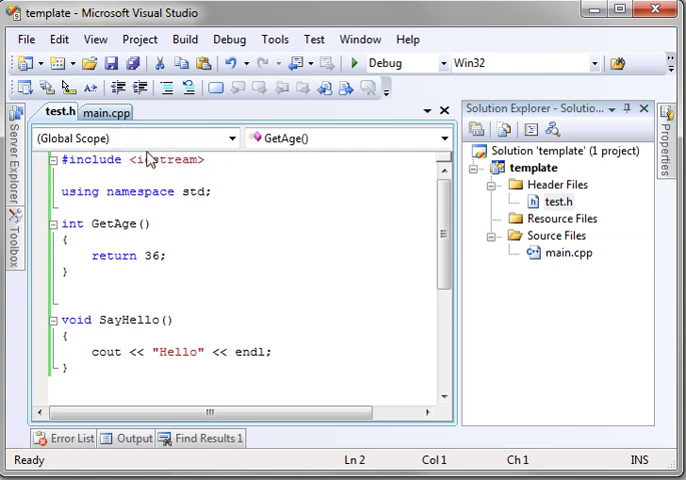
pyautogui.moveTo(256, 236)
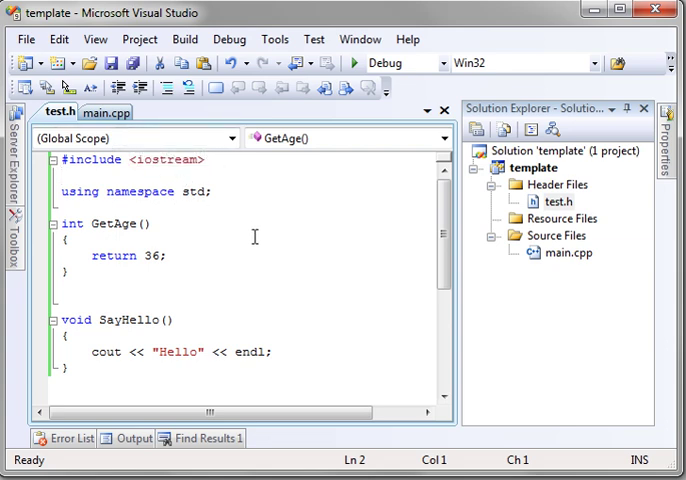